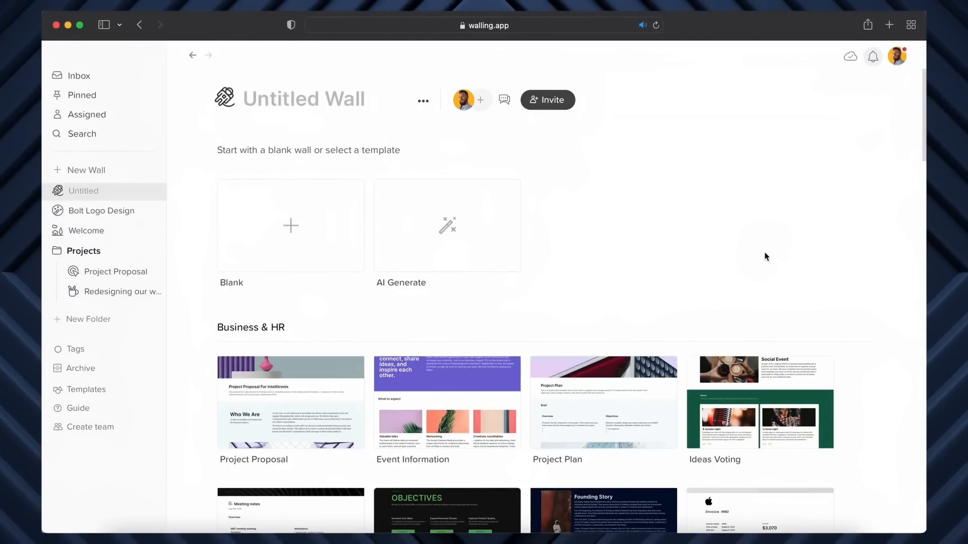
mouse_move(308, 213)
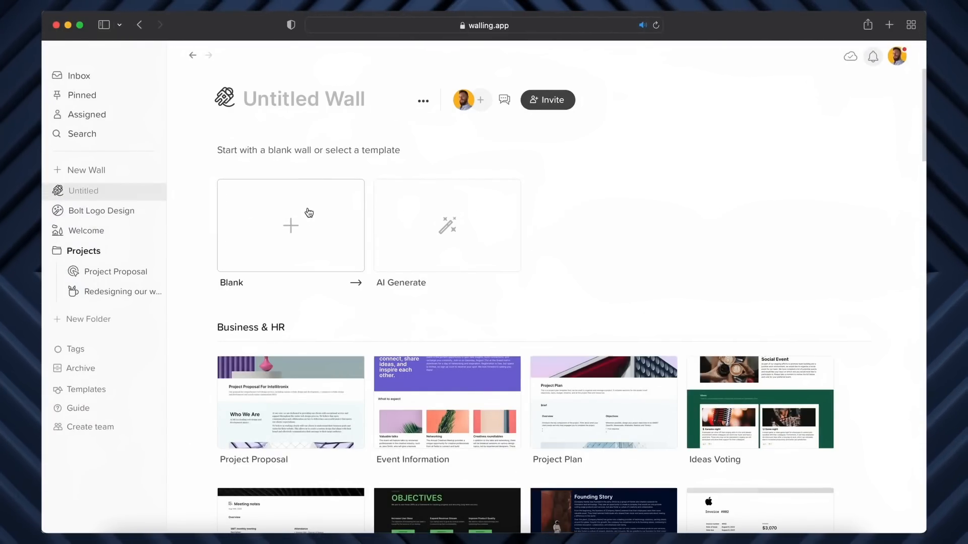
- Start an AI-generated wall with a prompt describing a logo redesign where the brand aims to stand out
scroll(down, 3)
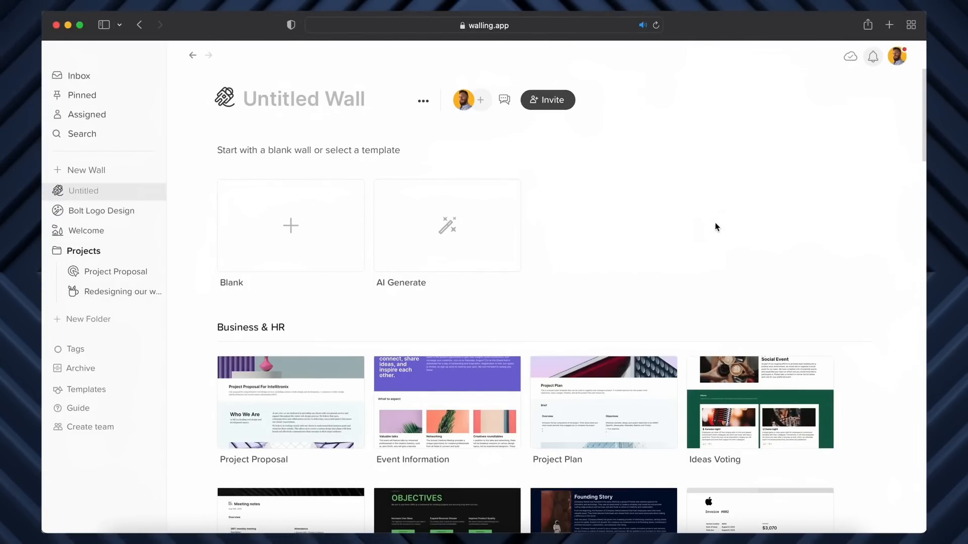
mouse_move(255, 265)
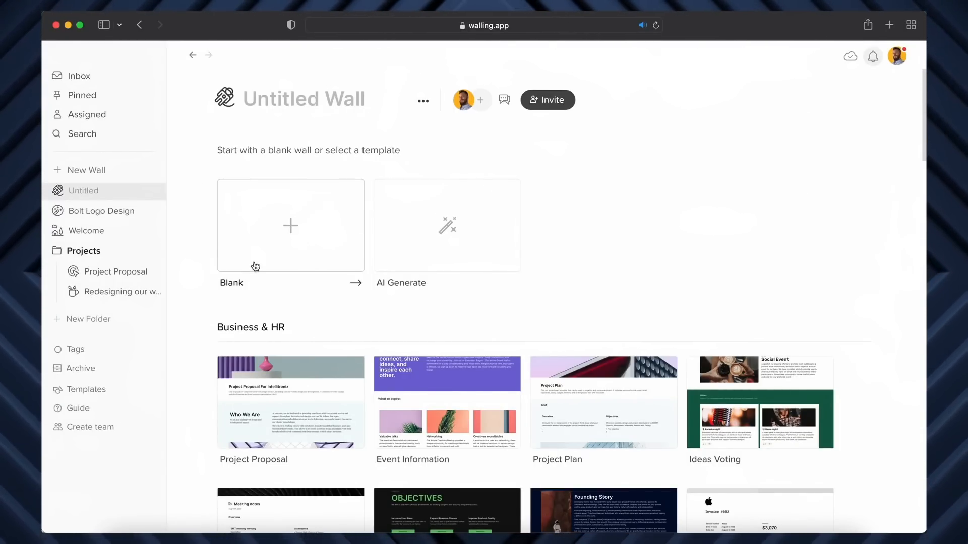
scroll(down, 3)
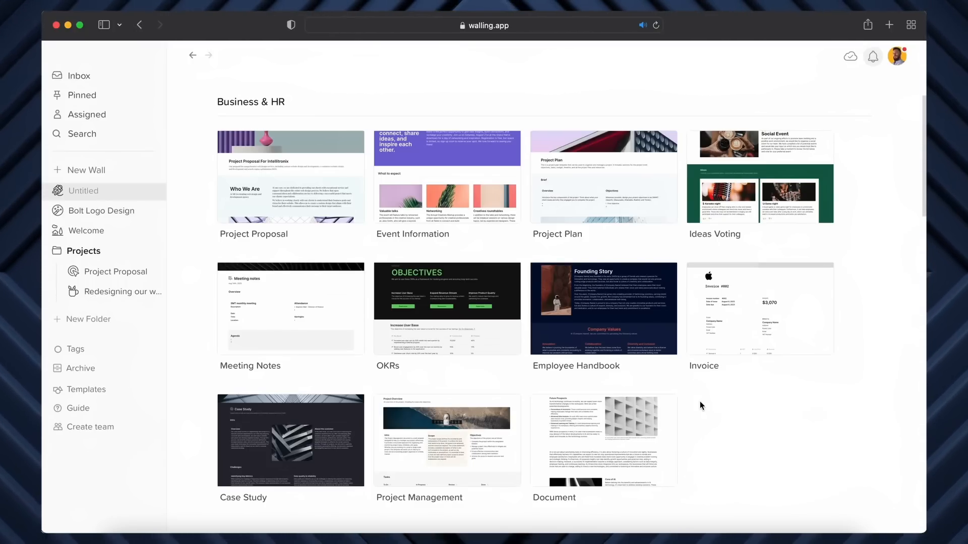
click(83, 191)
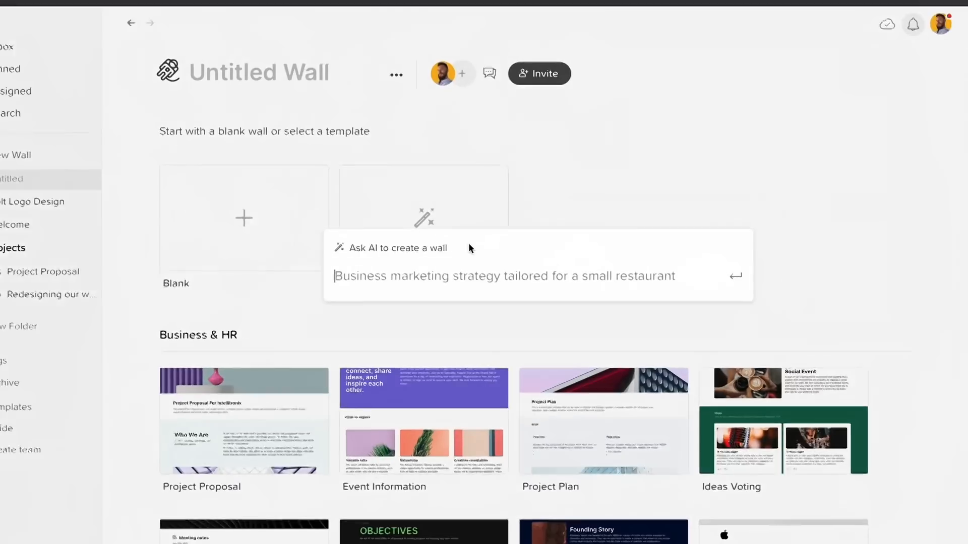
text(cre)
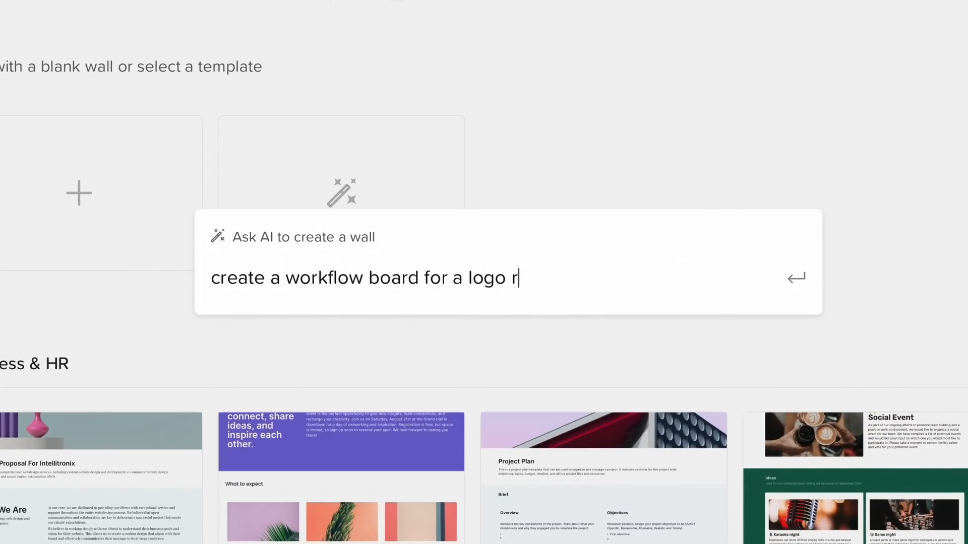
text(edesign, where the brand aims to sup)
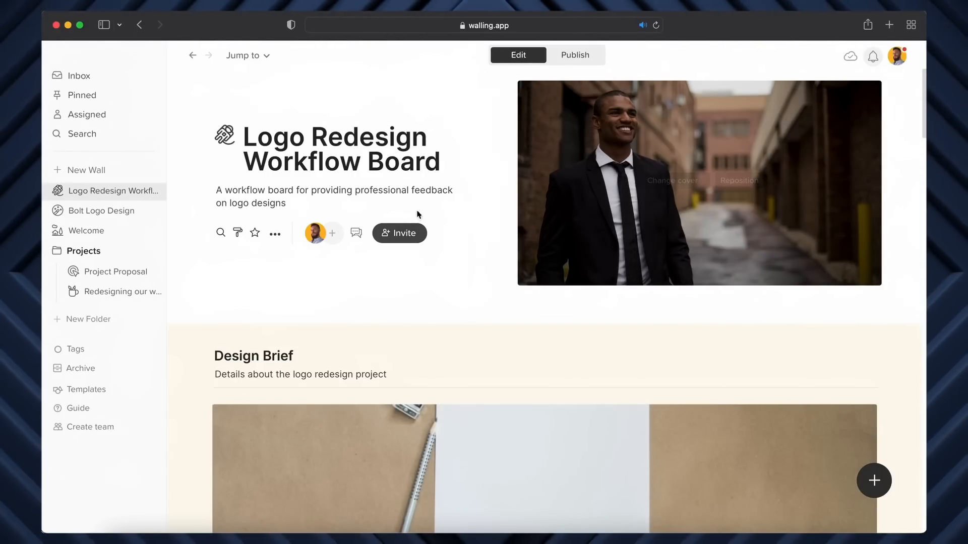
scroll(down, 3)
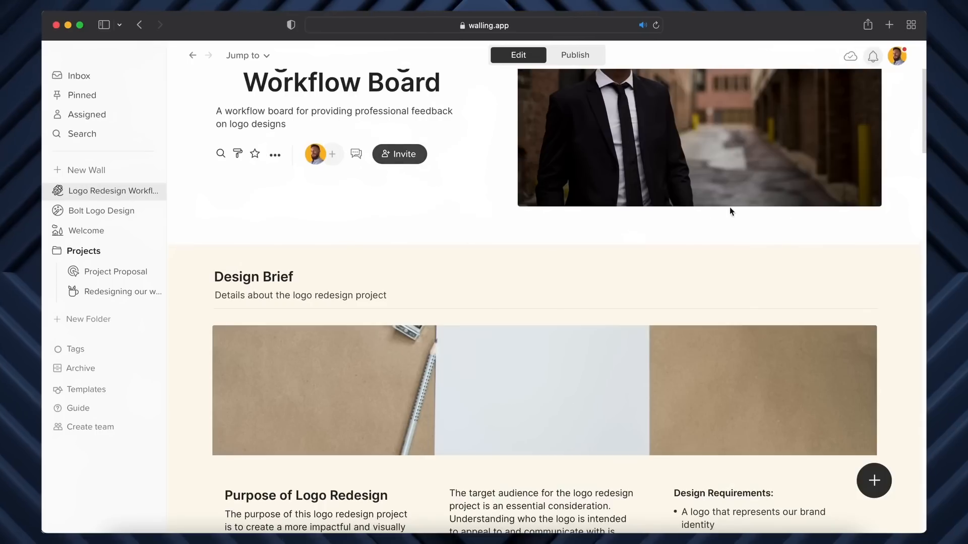
scroll(down, 3)
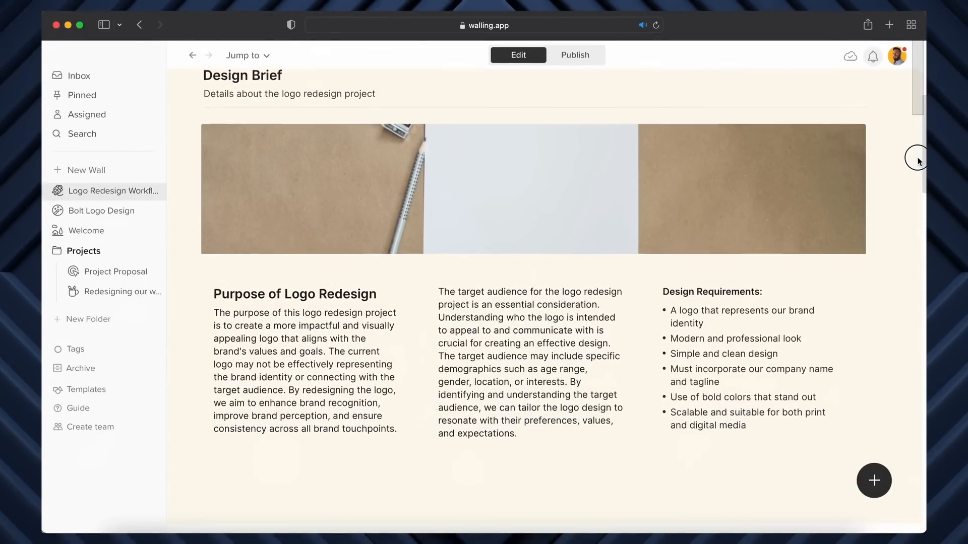
scroll(down, 3)
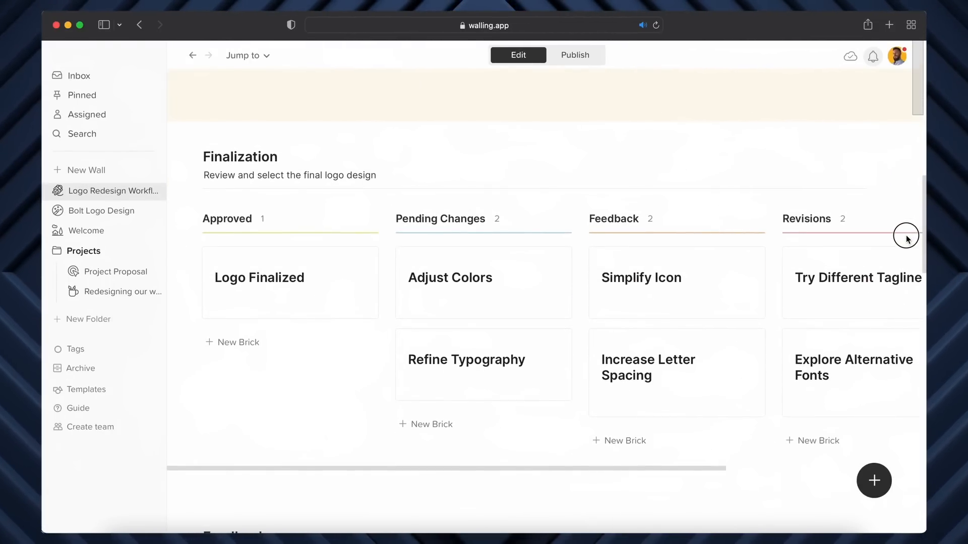
scroll(up, 3)
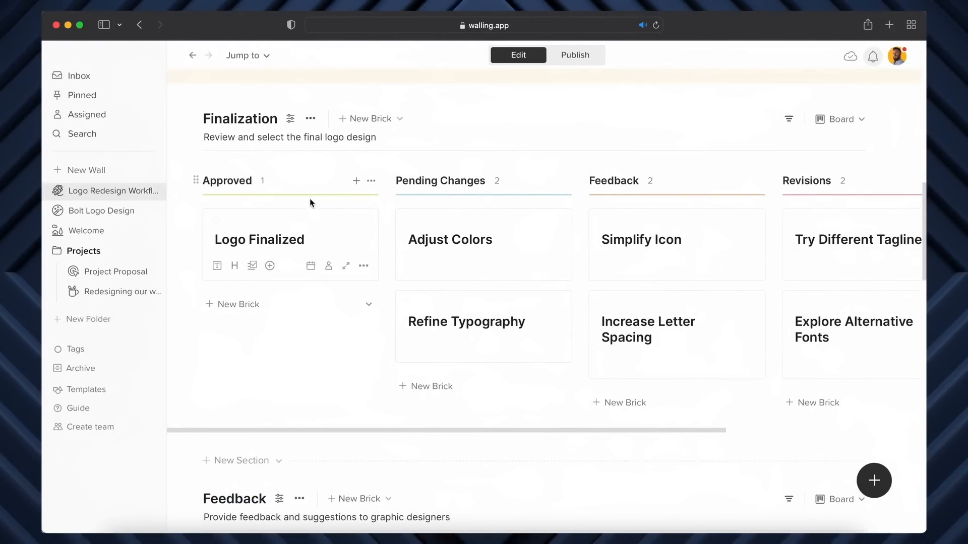
scroll(up, 3)
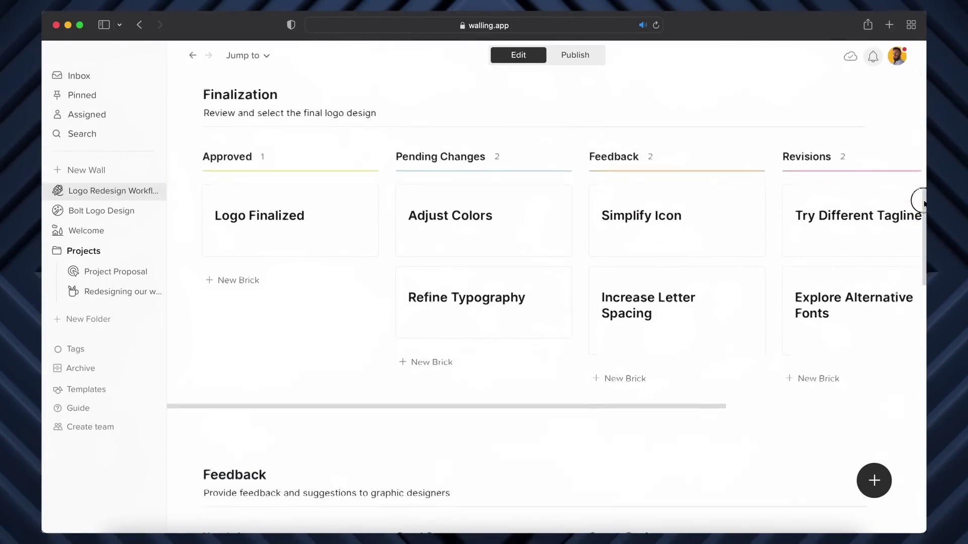
scroll(down, 3)
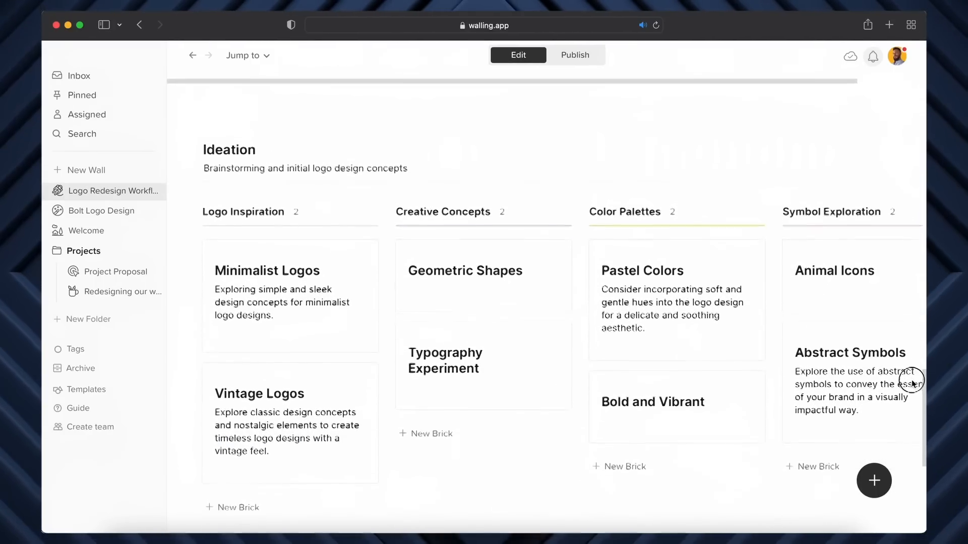
scroll(down, 3)
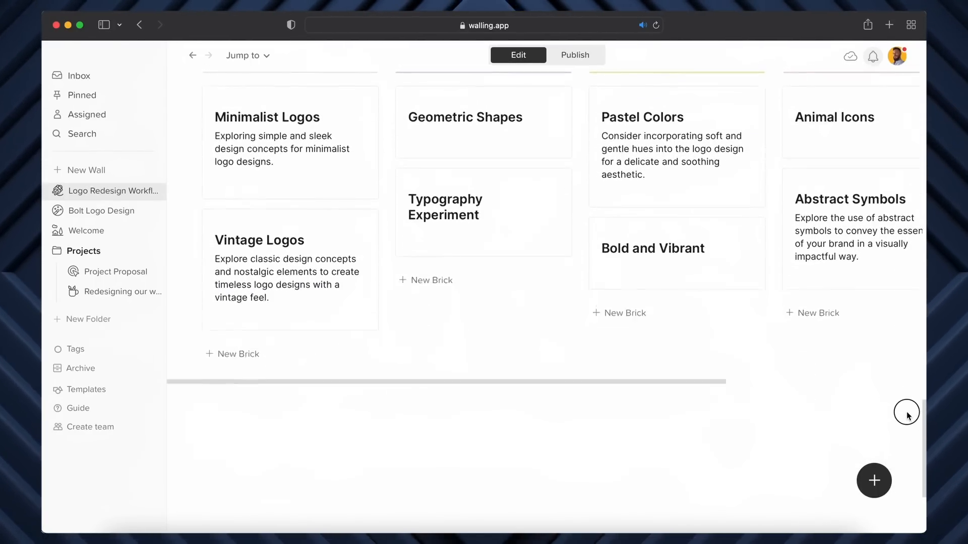
scroll(up, 3)
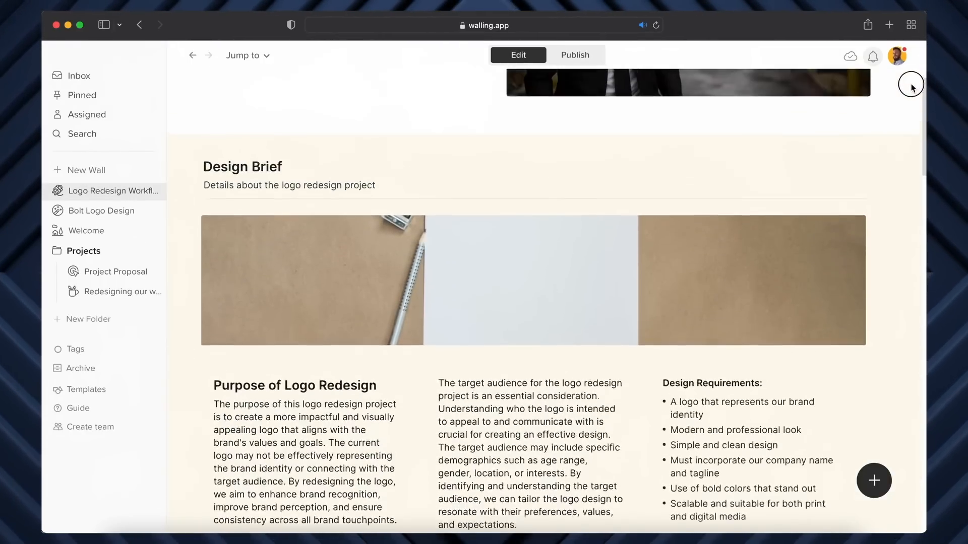
scroll(up, 3)
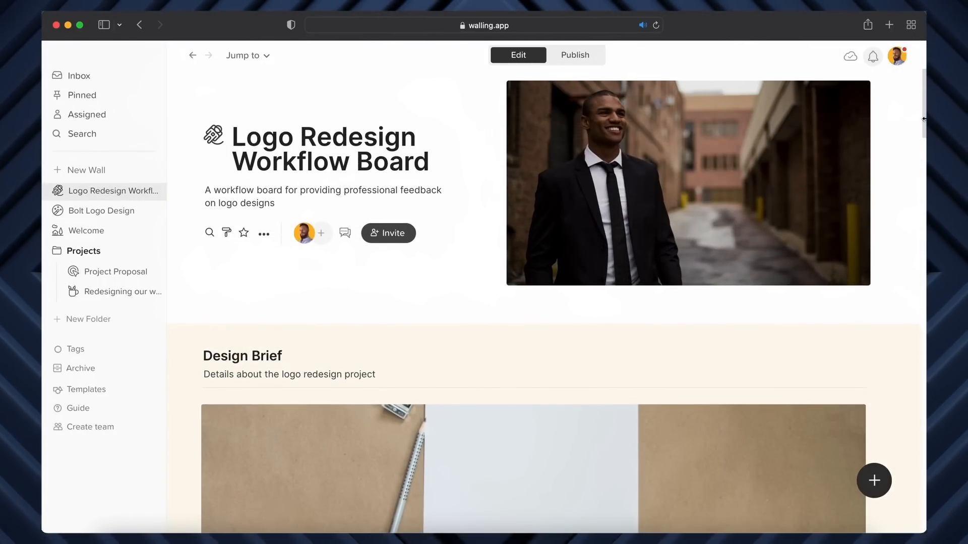
scroll(down, 3)
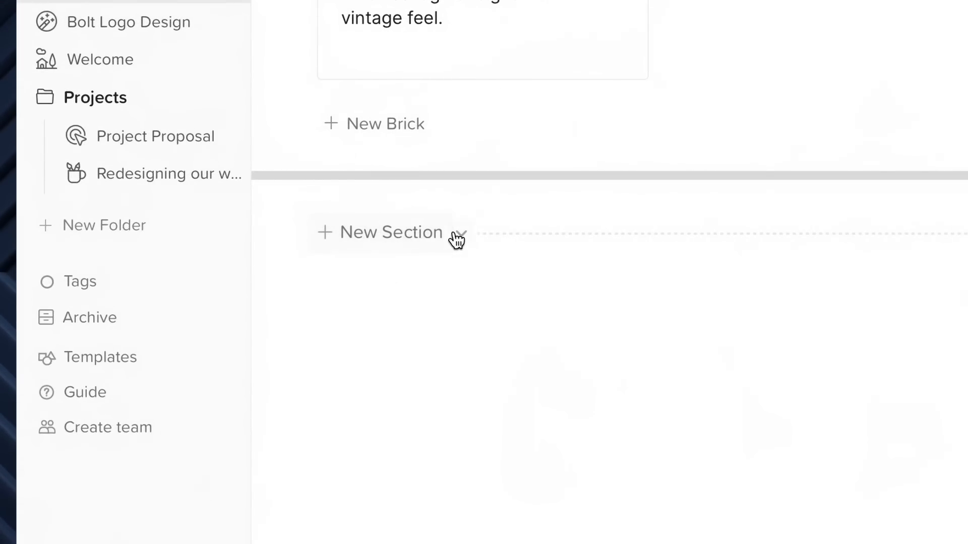
- Add a new AI section of type Table with the prompt 'generate a to do list for this project'
click(456, 232)
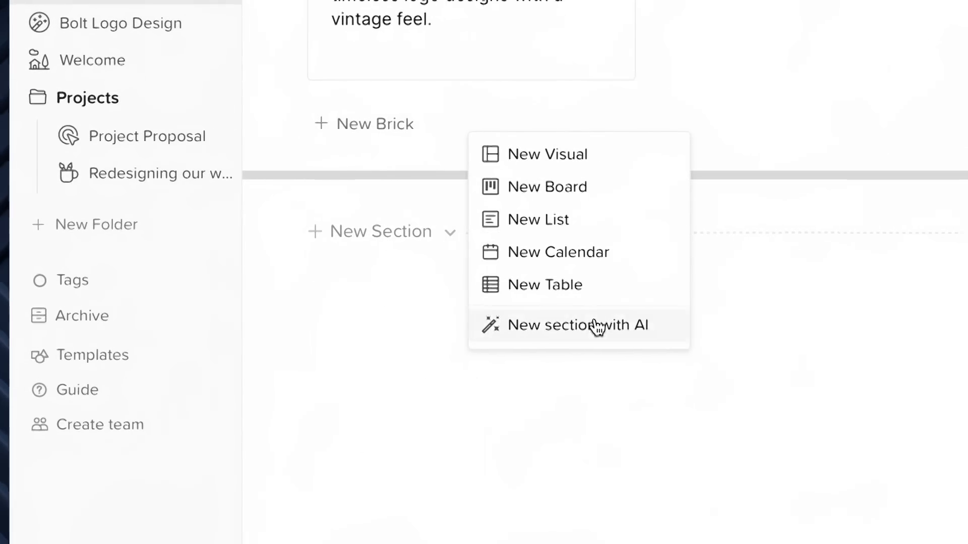
click(577, 326)
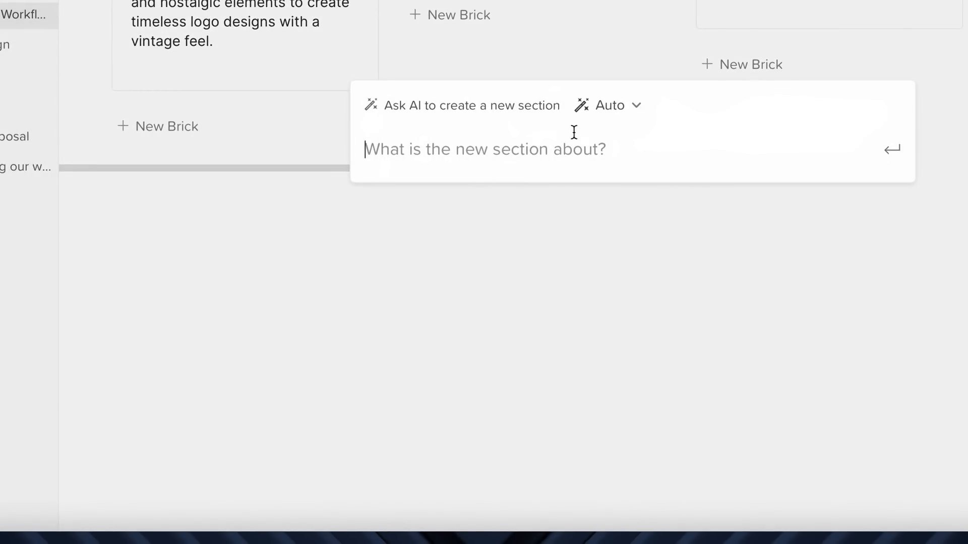
click(608, 105)
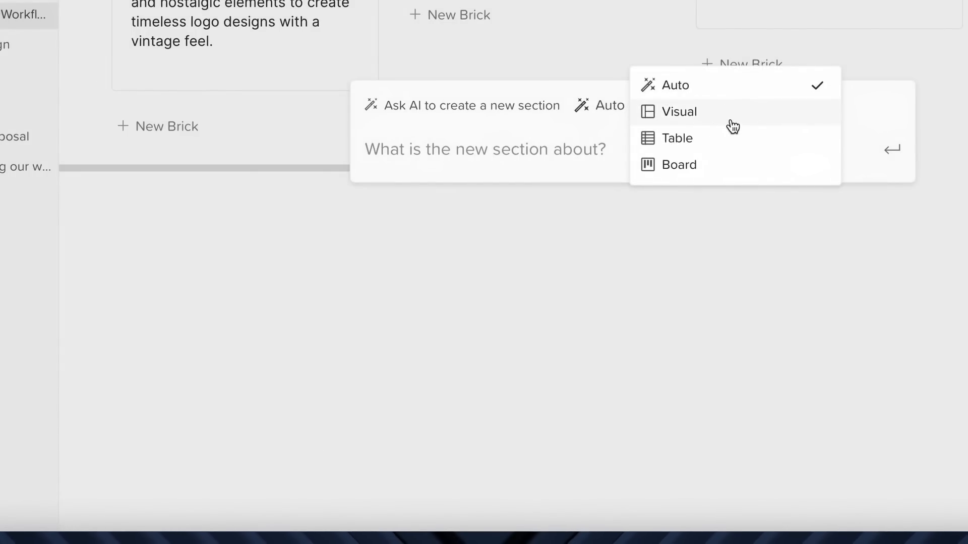
mouse_move(699, 85)
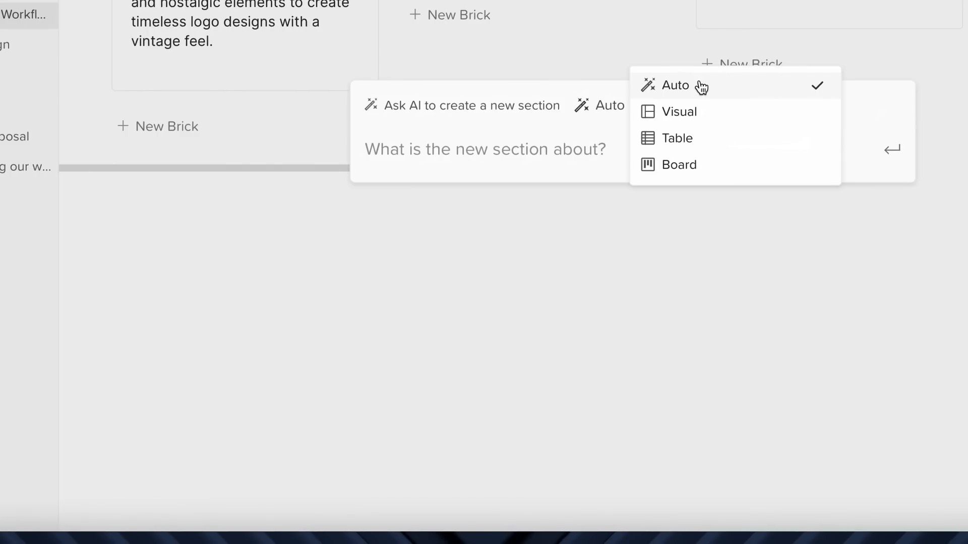
mouse_move(713, 139)
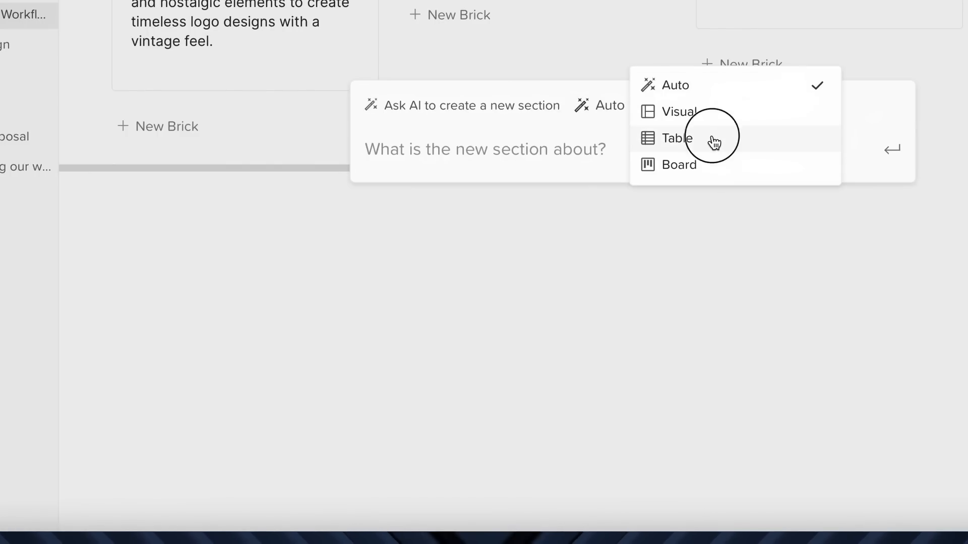
click(677, 138)
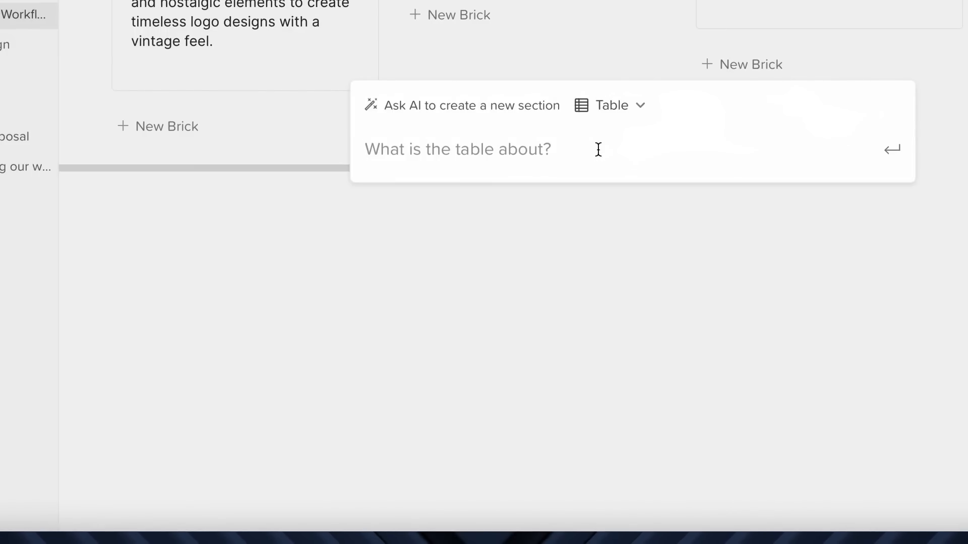
text(generate a to do list for)
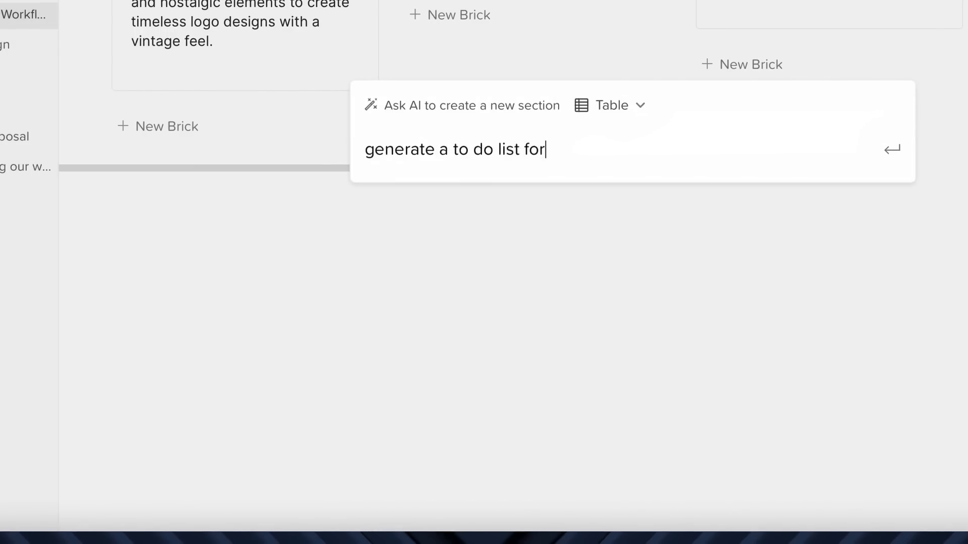
text(this proje)
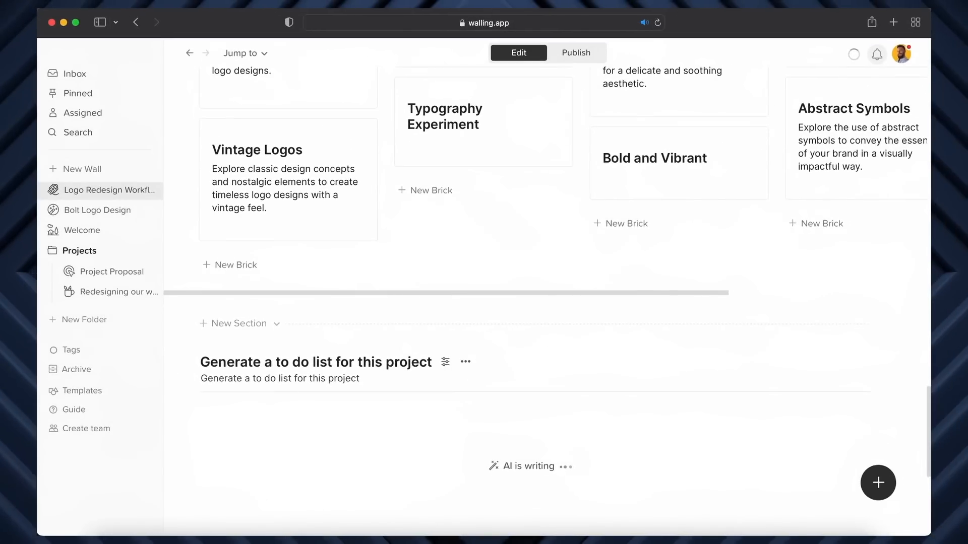
- Complete the new task as 'Create keywords from the research' and move it to row two of the table
scroll(down, 3)
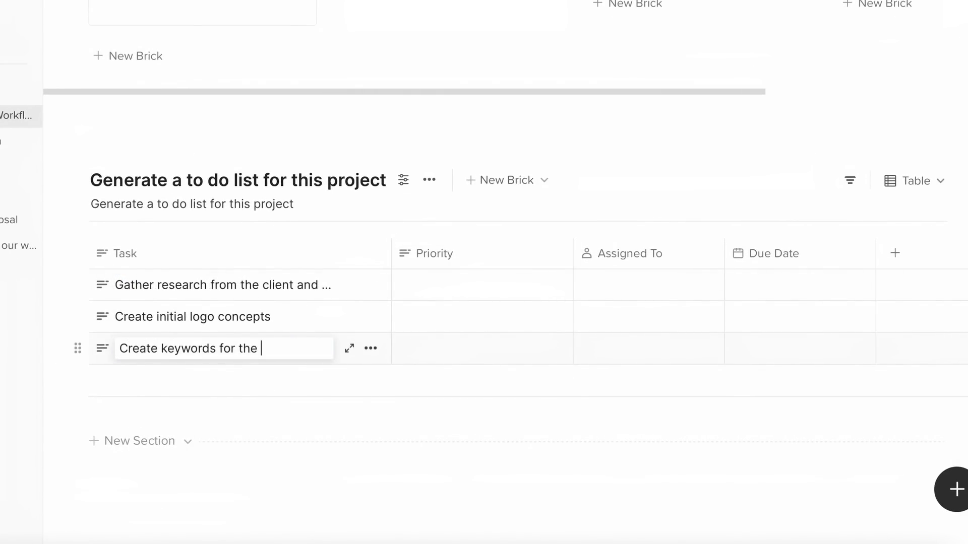
text(from the research)
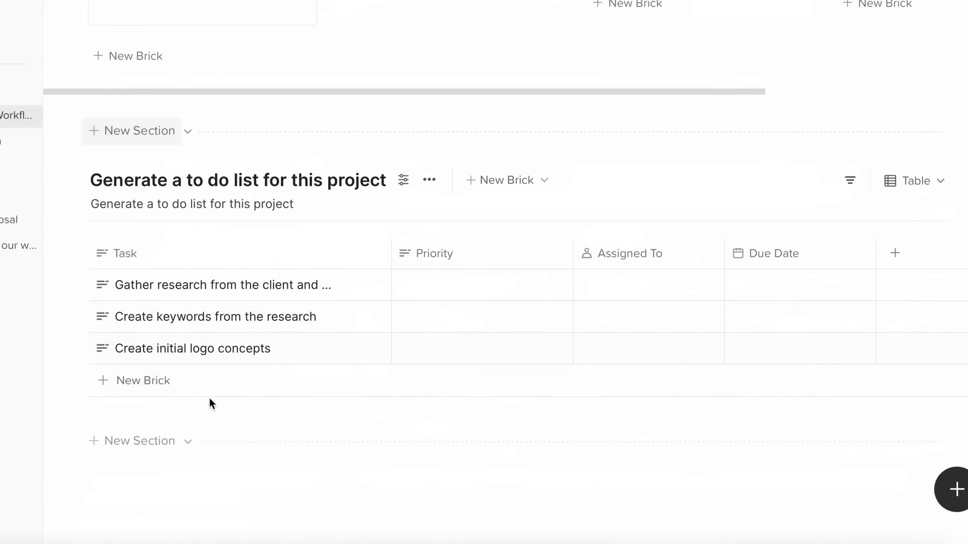
click(482, 284)
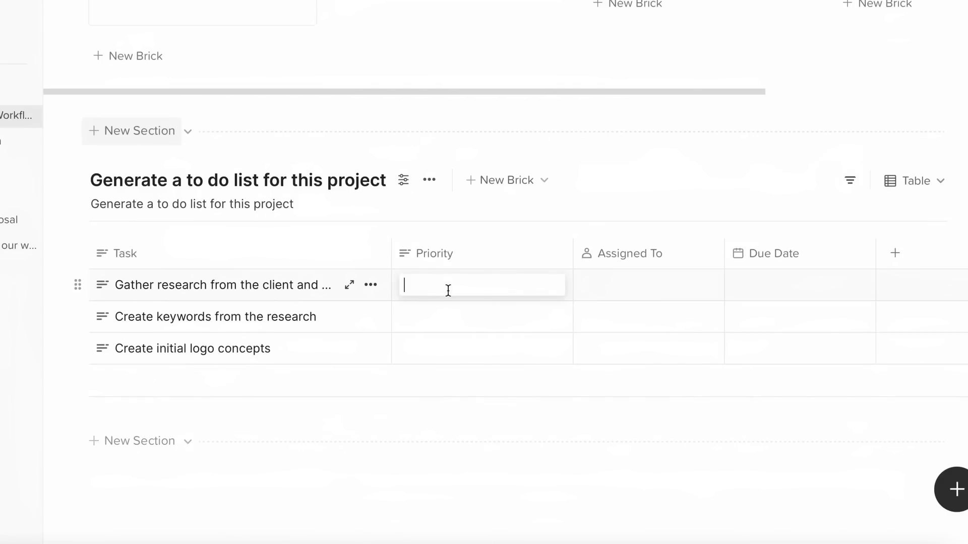
mouse_move(740, 287)
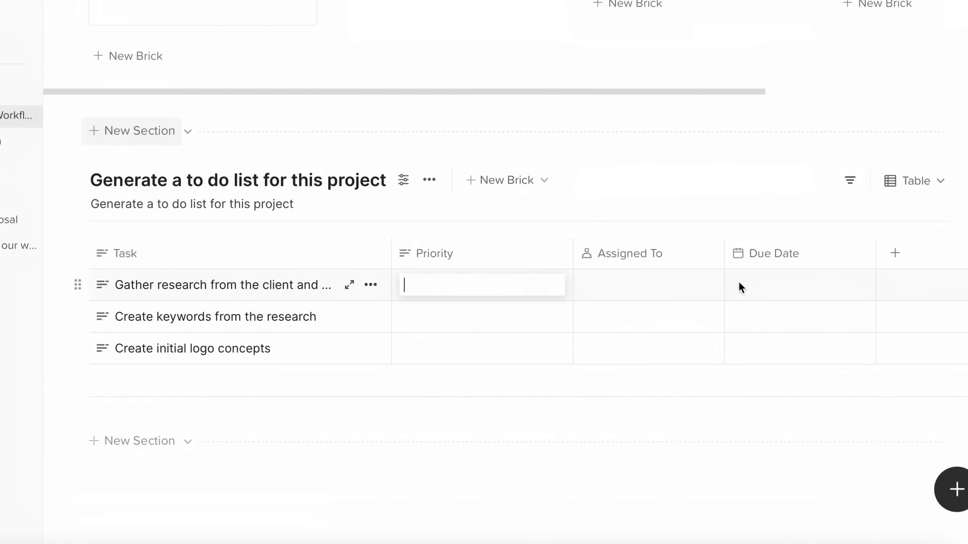
mouse_move(898, 253)
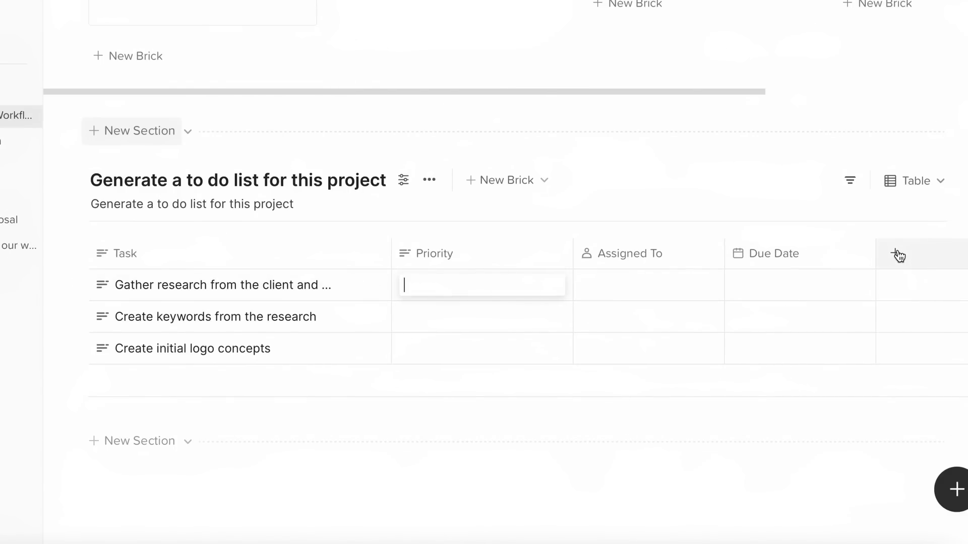
mouse_move(369, 289)
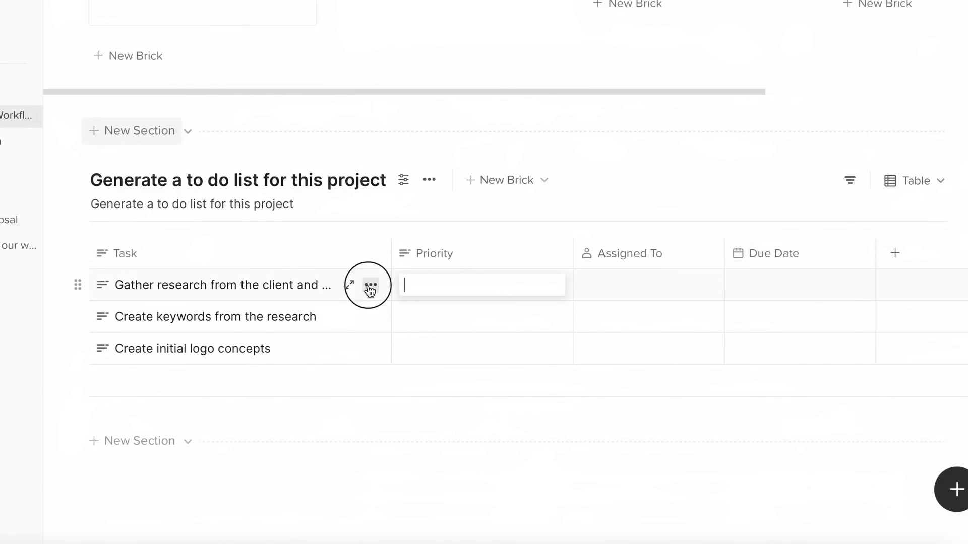
click(370, 285)
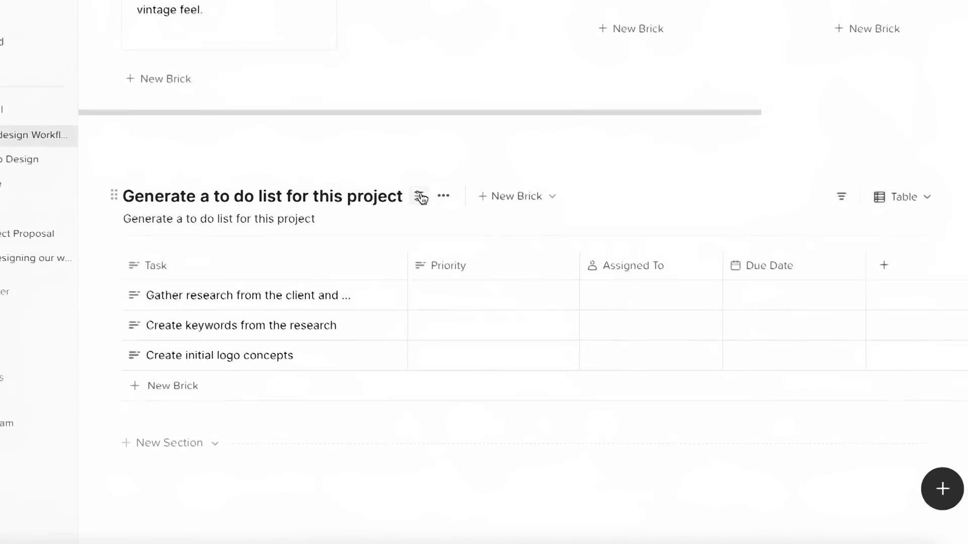
- Set the to-do section's background to the orange custom colour via its Customize panel
click(420, 197)
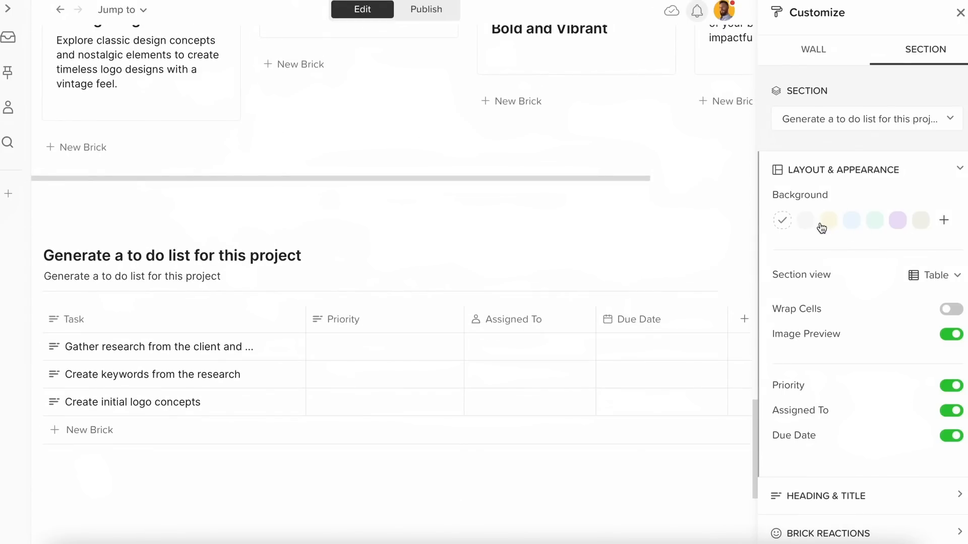
click(828, 220)
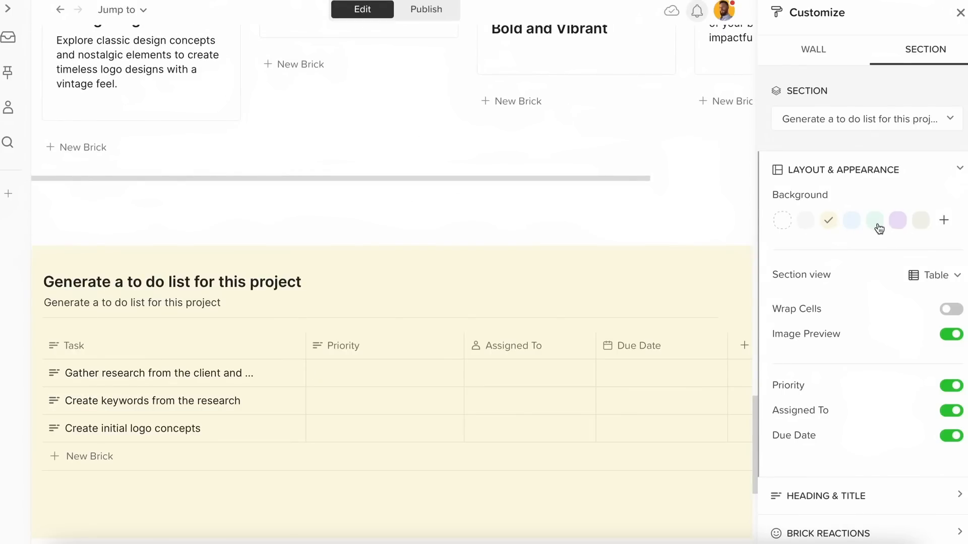
click(943, 220)
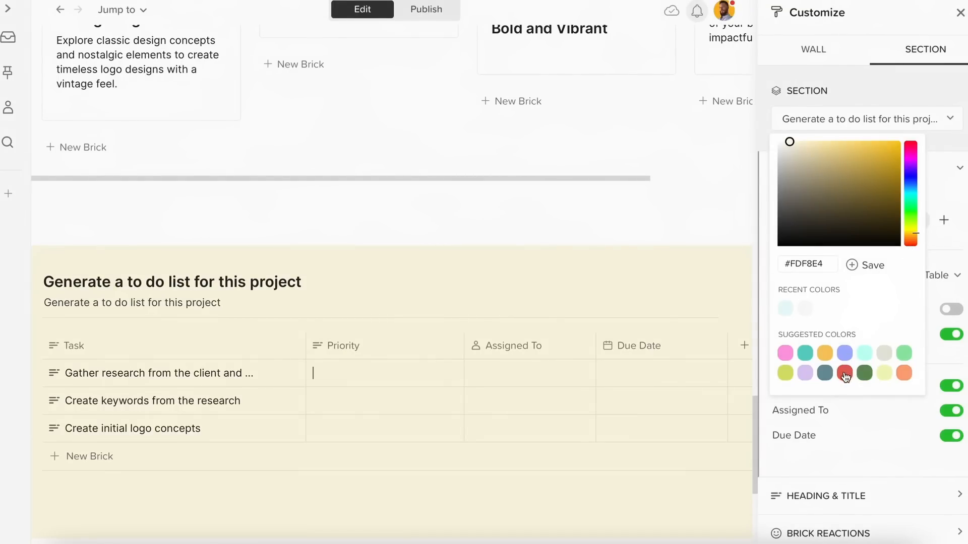
click(903, 373)
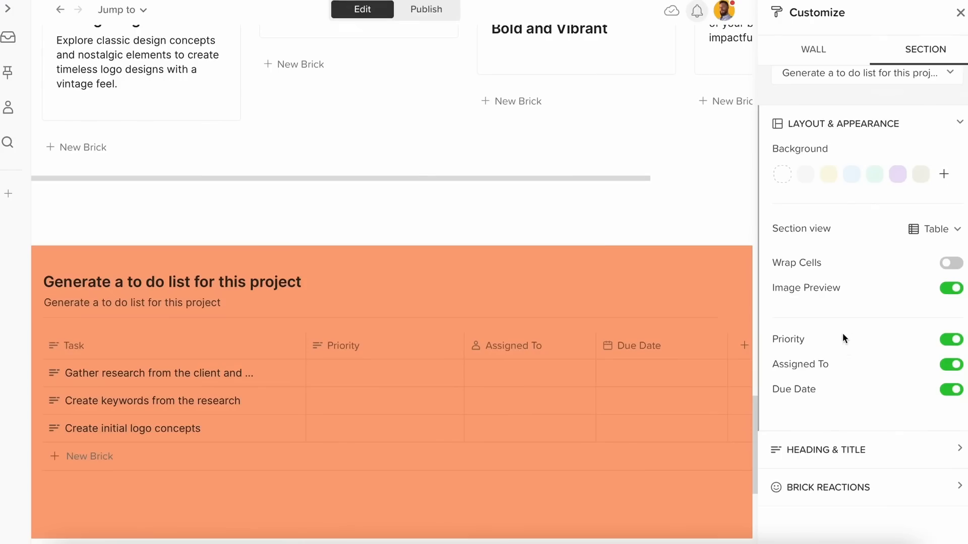
click(826, 450)
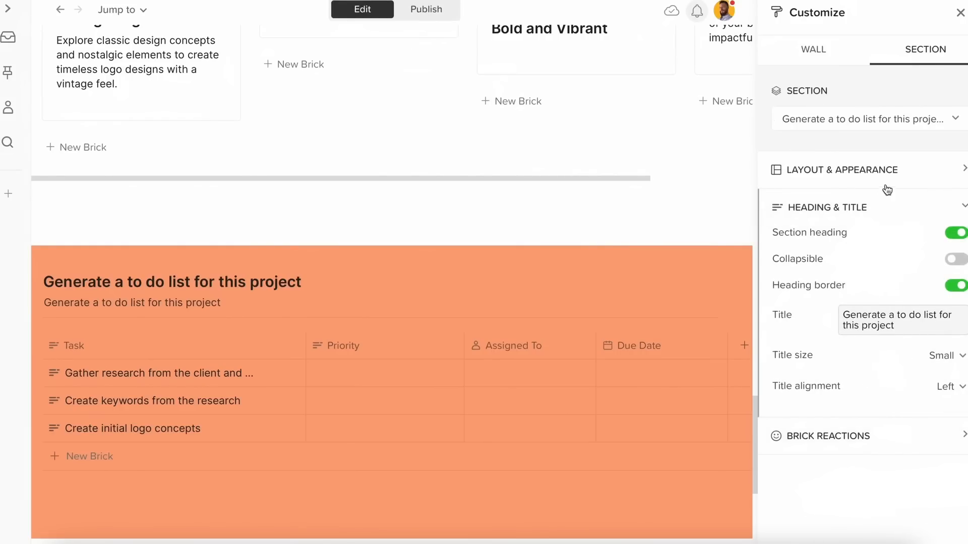
click(960, 12)
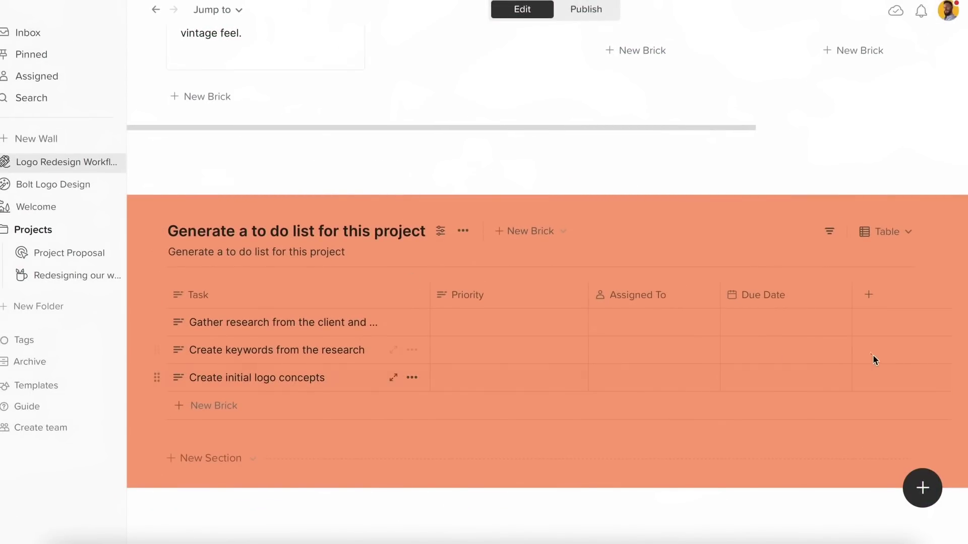
click(777, 323)
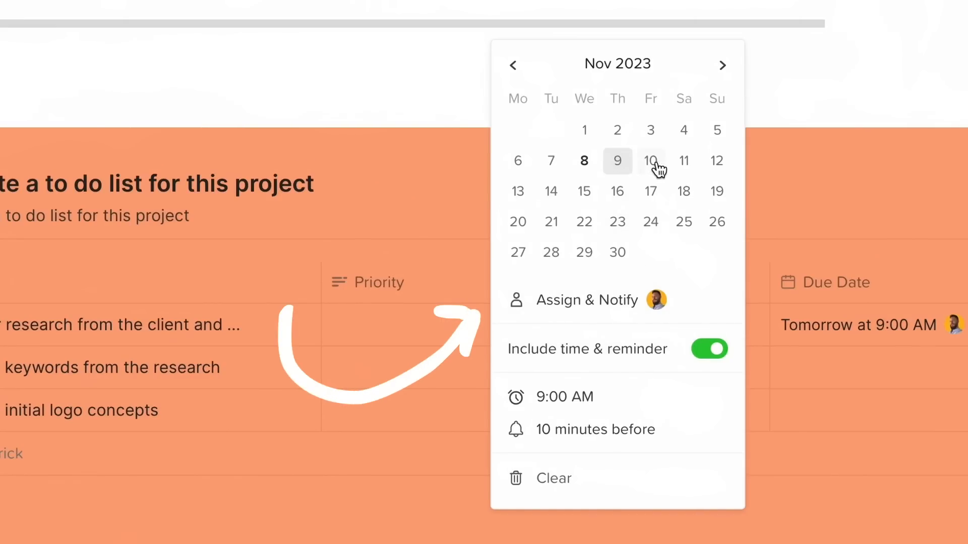
mouse_move(517, 191)
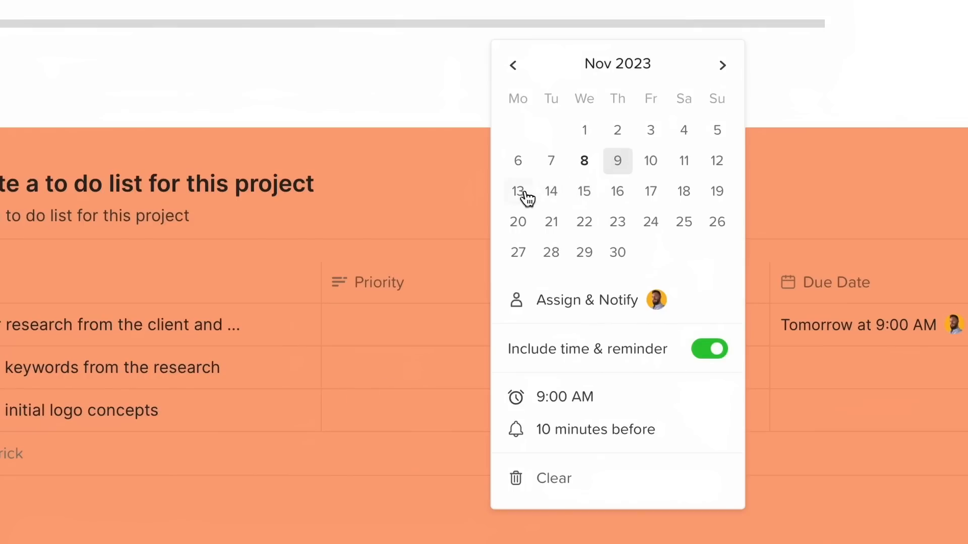
- Pick 13 November 2023 as the first task's due date, keeping the 9:00 AM time and reminder
click(517, 190)
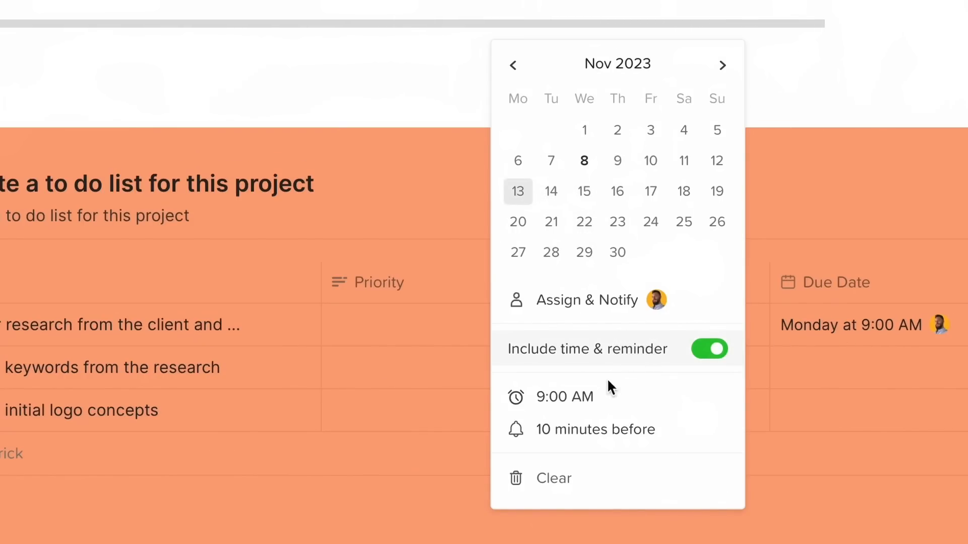
mouse_move(628, 355)
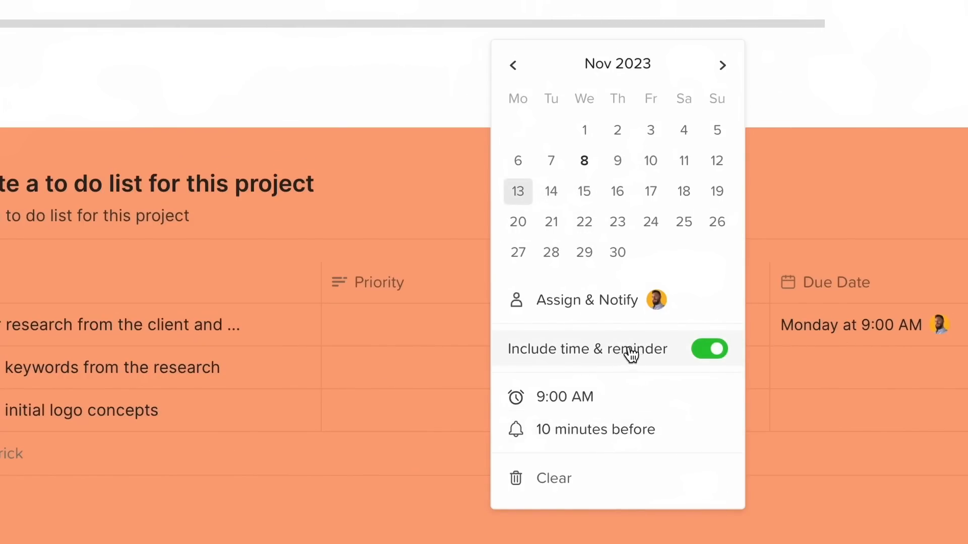
click(585, 301)
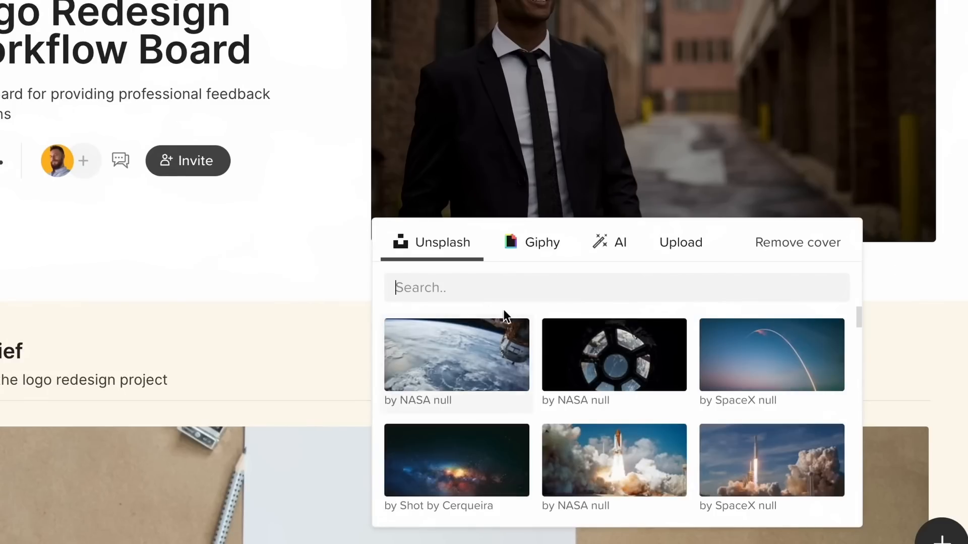
mouse_move(542, 241)
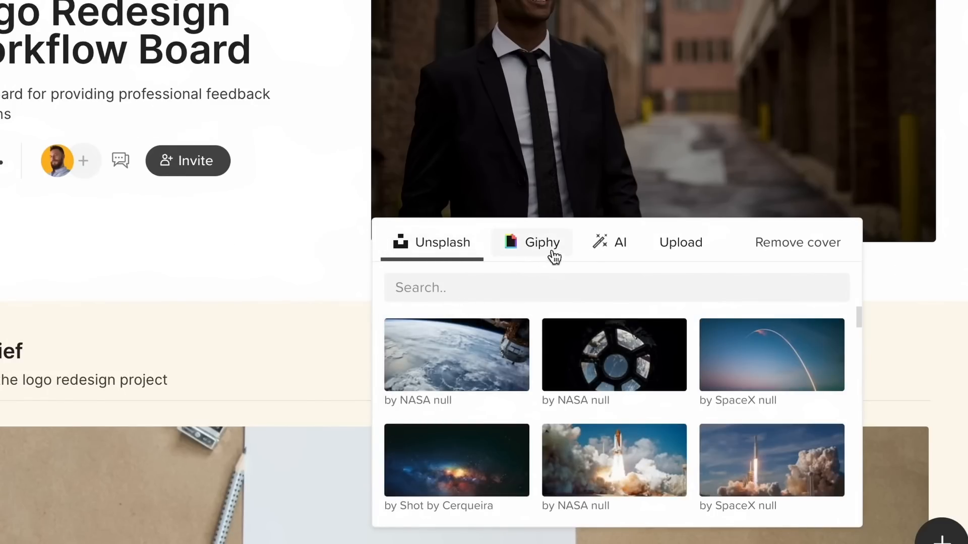
mouse_move(620, 247)
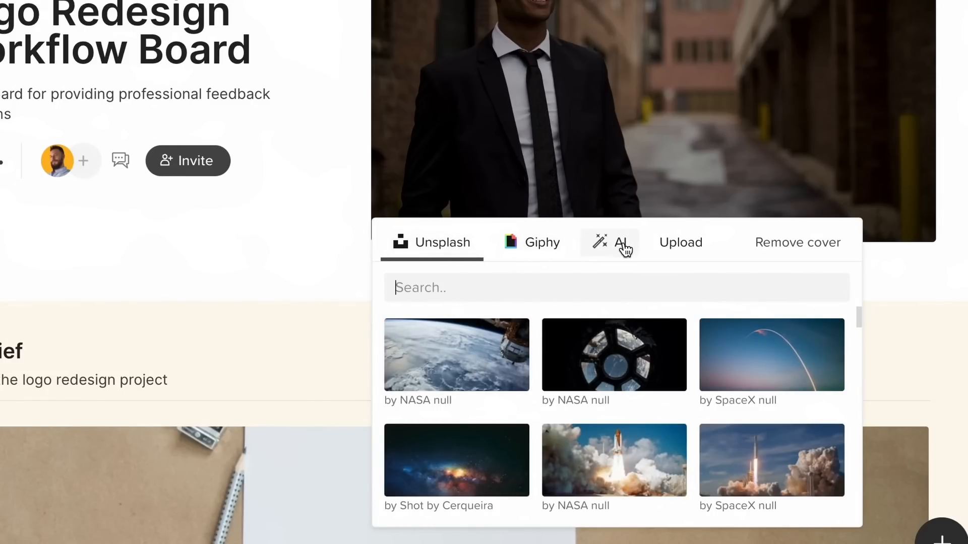
mouse_move(680, 243)
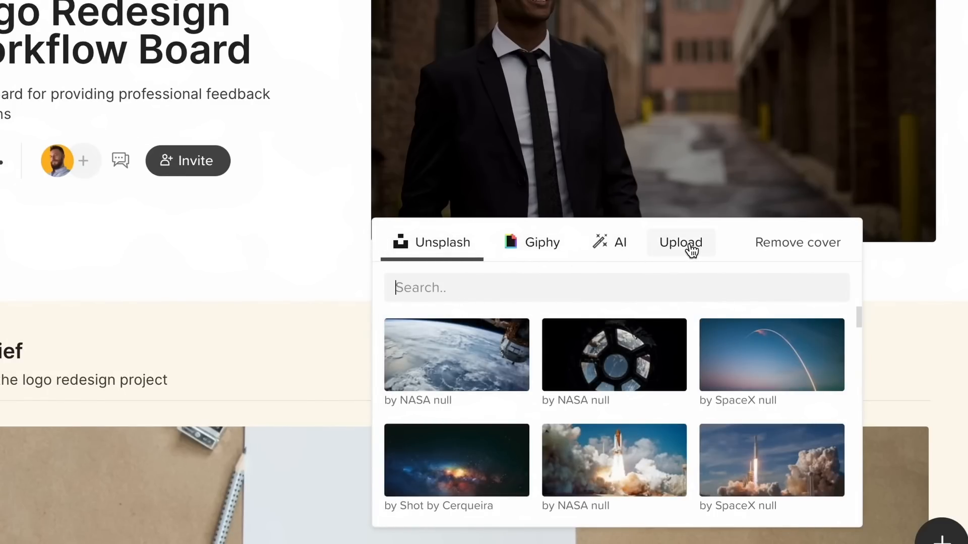
- Upload the Kritiquo logo image from the computer as the wall's cover
click(680, 242)
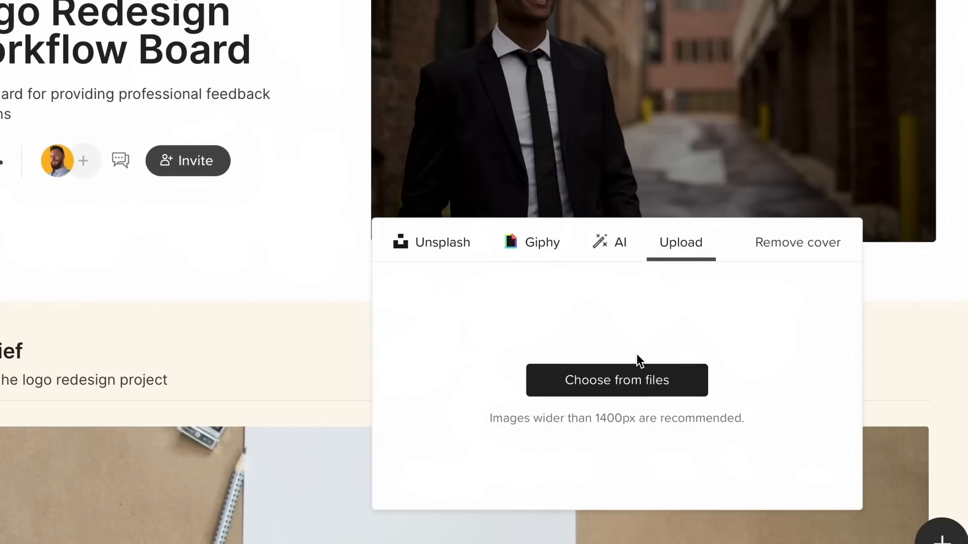
click(616, 380)
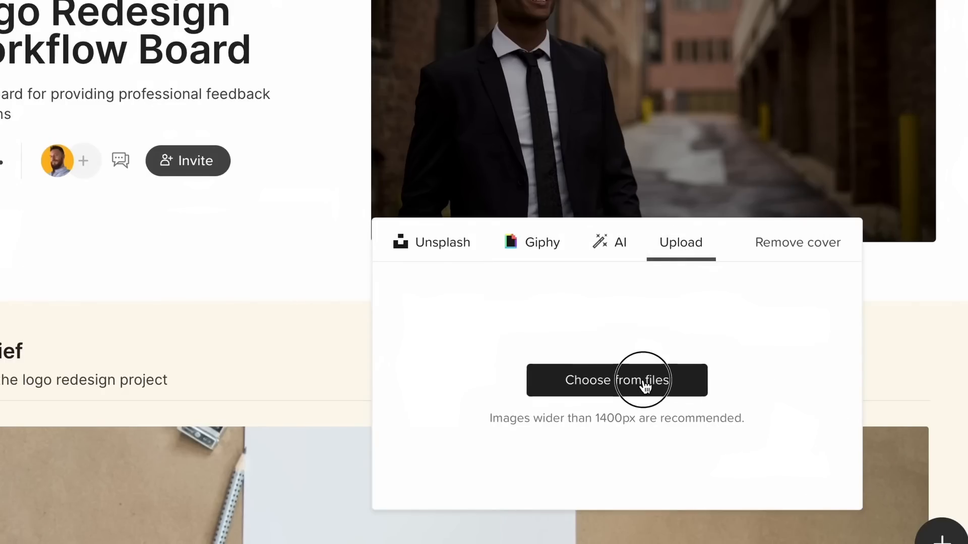
click(616, 380)
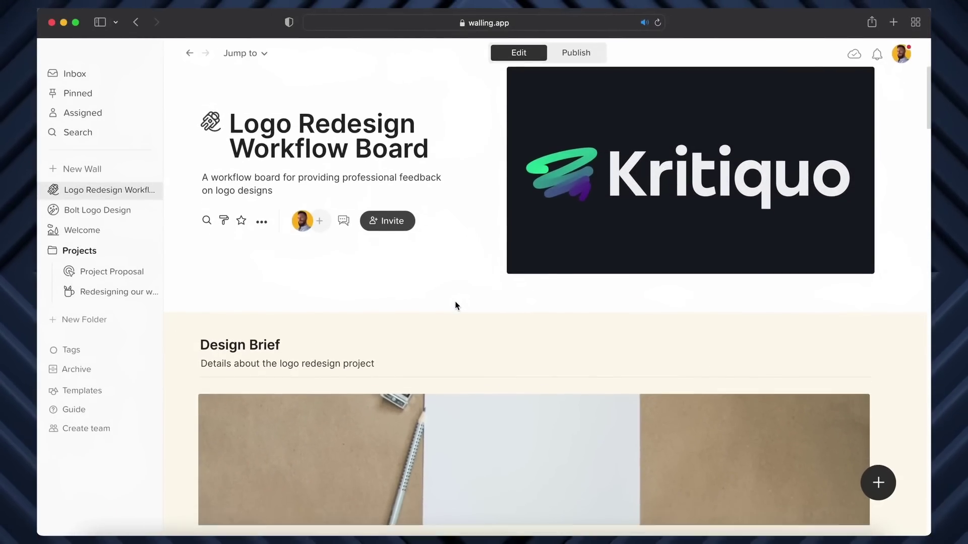
- Make the Design Requirements brick's background white and select the Purpose paragraph for rewriting
scroll(down, 3)
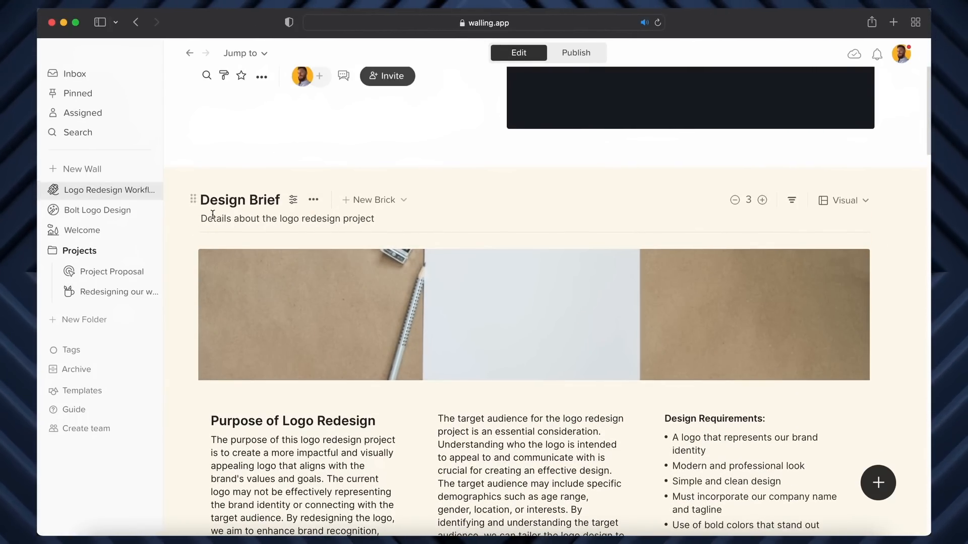
scroll(down, 3)
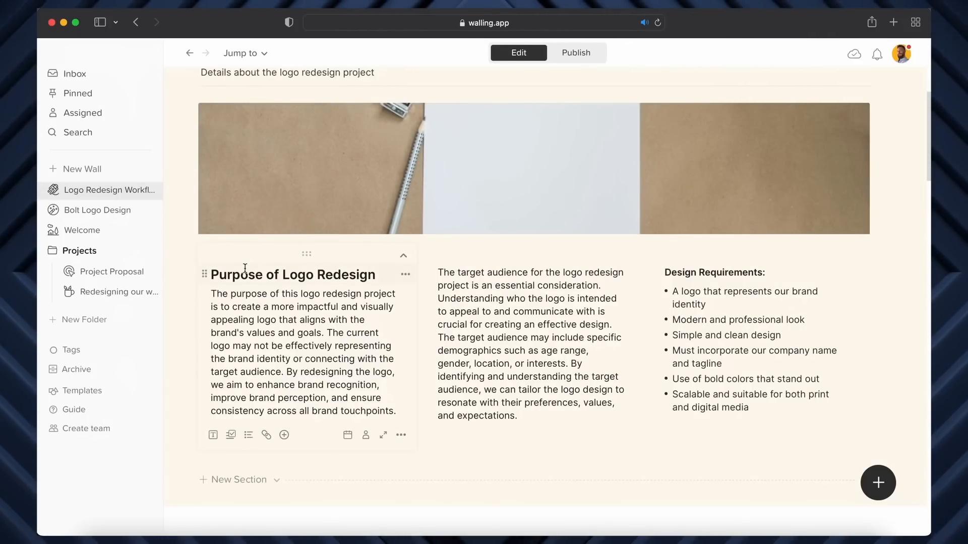
mouse_move(366, 254)
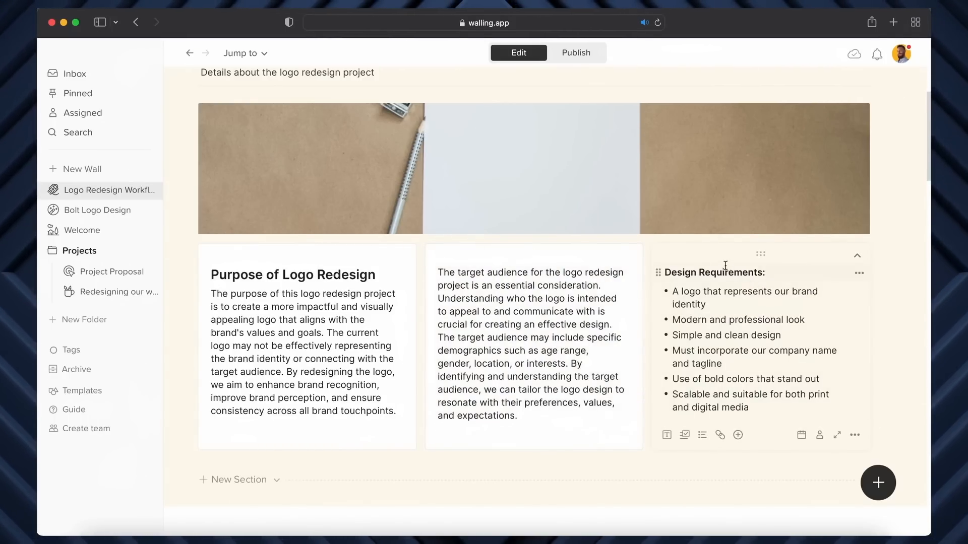
click(859, 273)
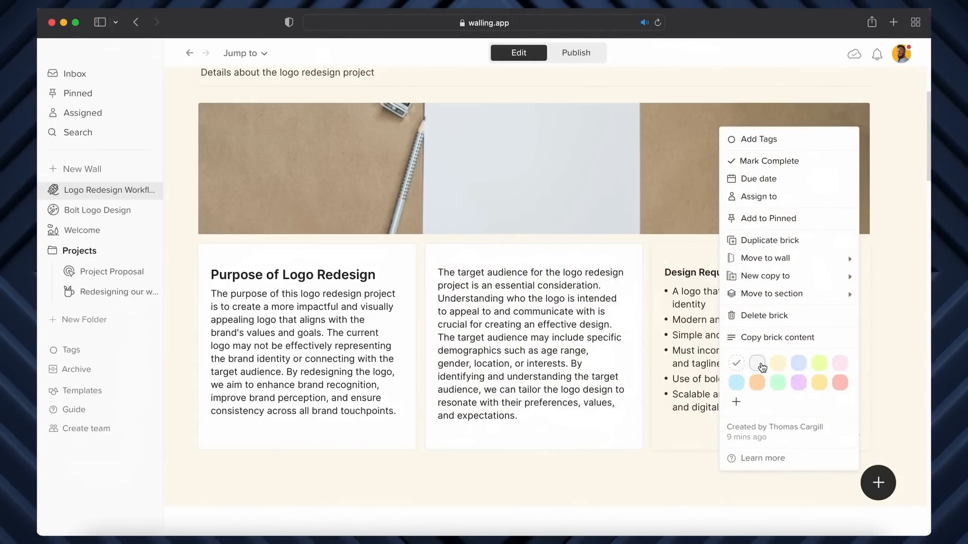
click(886, 302)
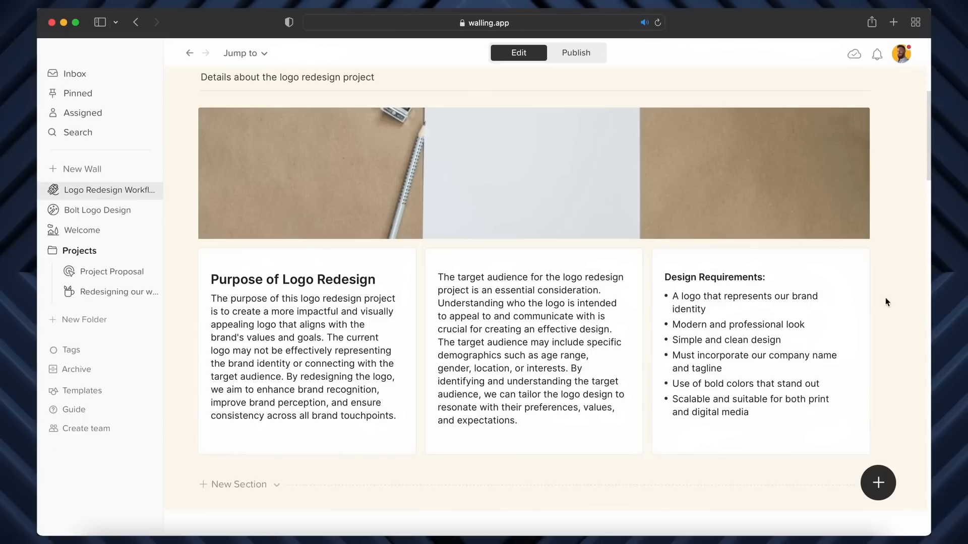
mouse_move(400, 406)
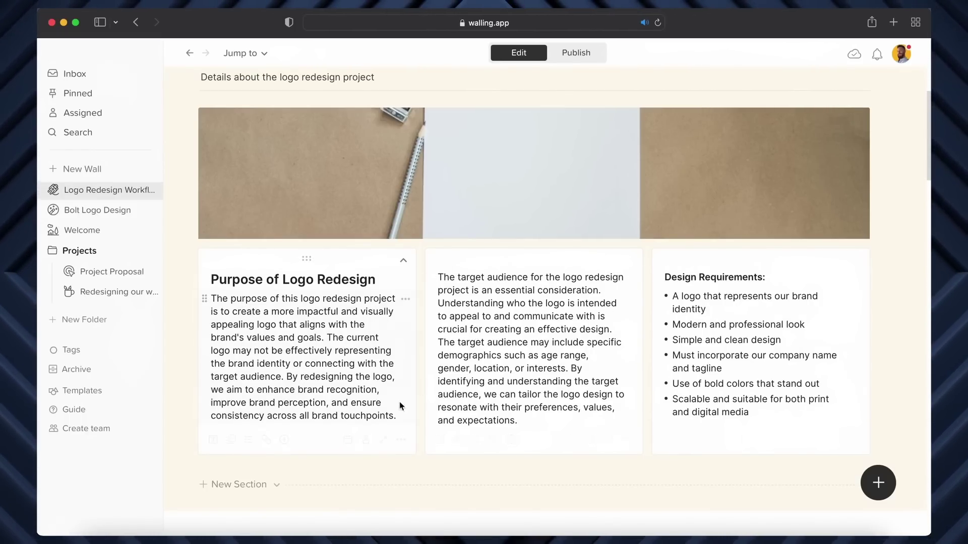
triple_click(303, 355)
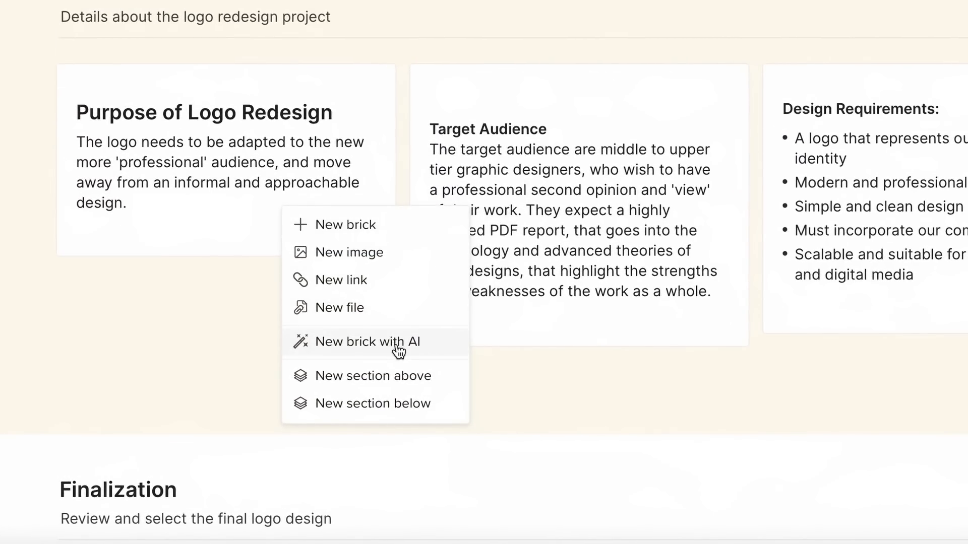
- Create a new AI brick from the prompt 'generate a competition' in the Design Brief section
click(365, 342)
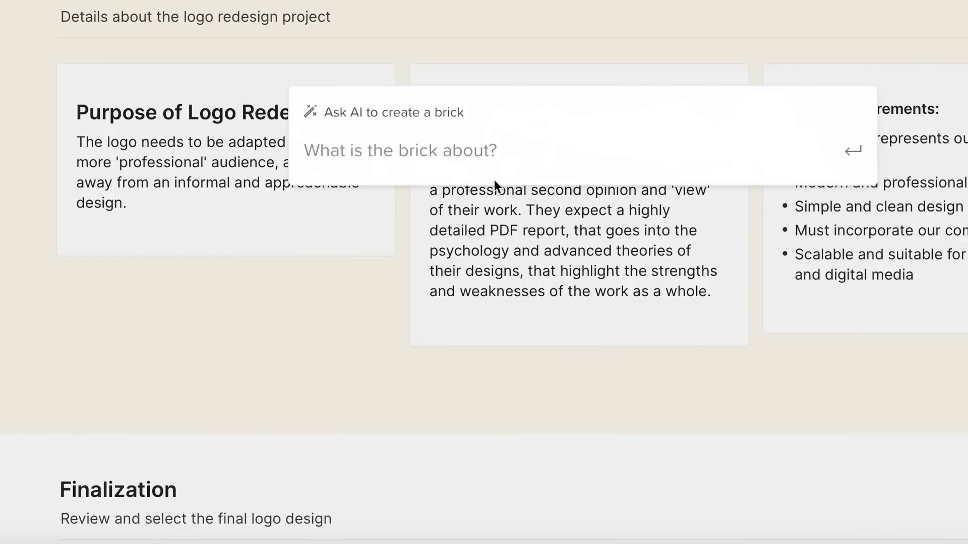
text(generate a competition)
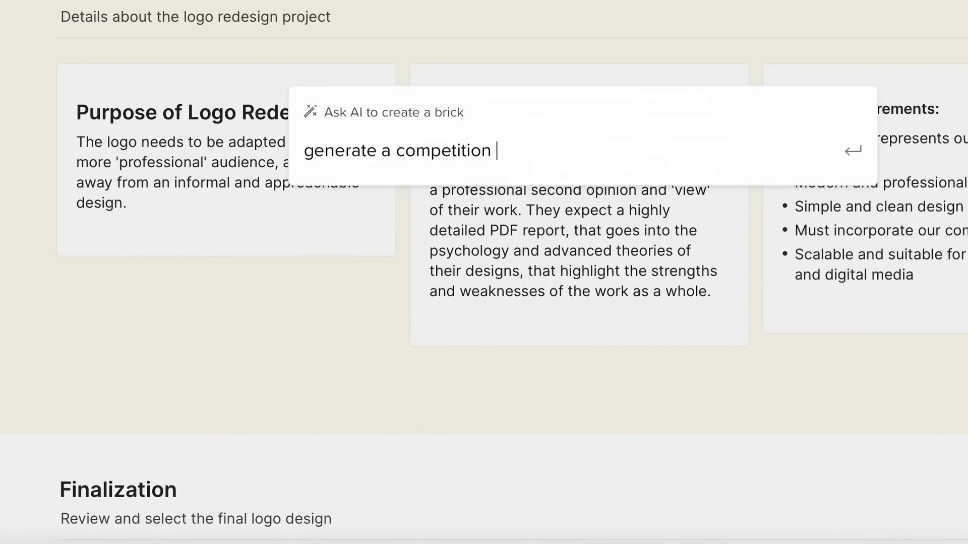
key(Return)
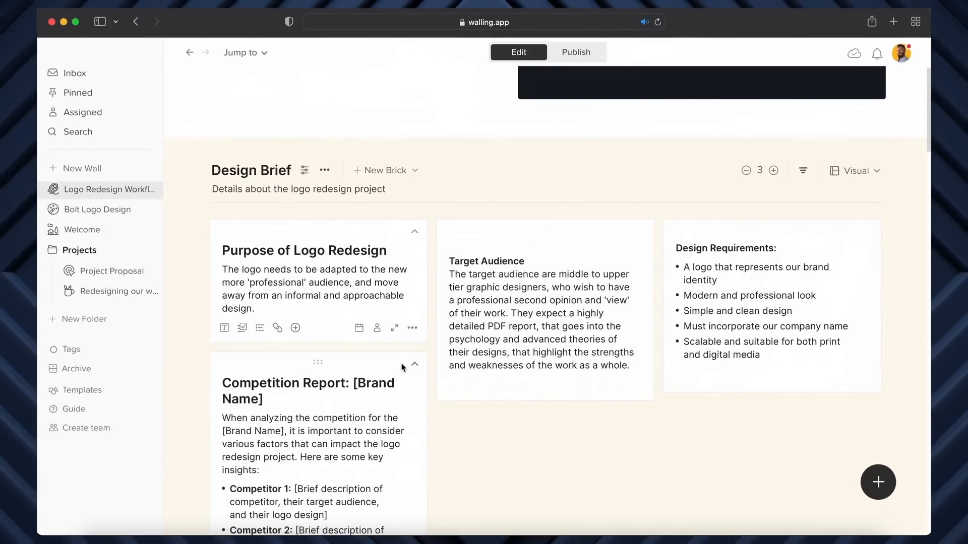
scroll(down, 3)
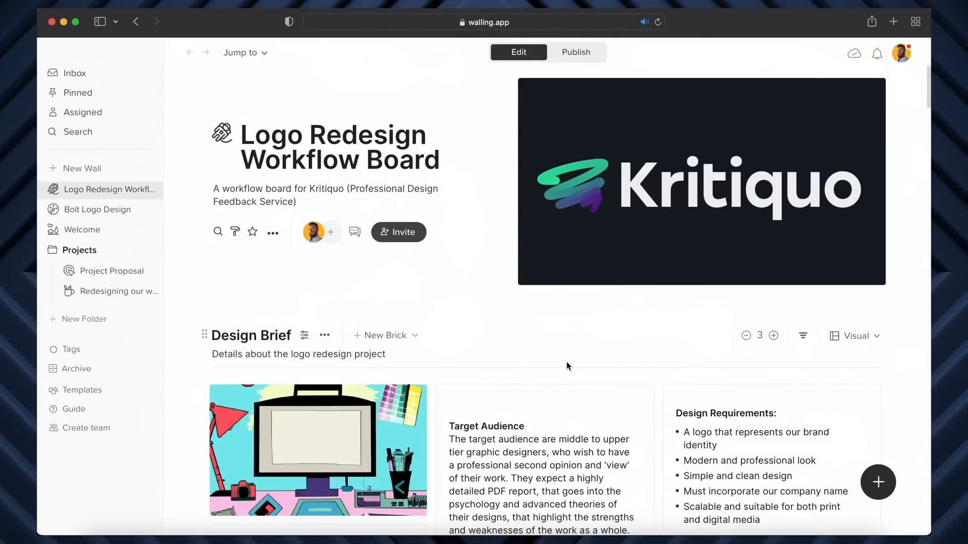
- Scroll down to the Finalization board where the logo image is dropped into Pending Changes
scroll(down, 3)
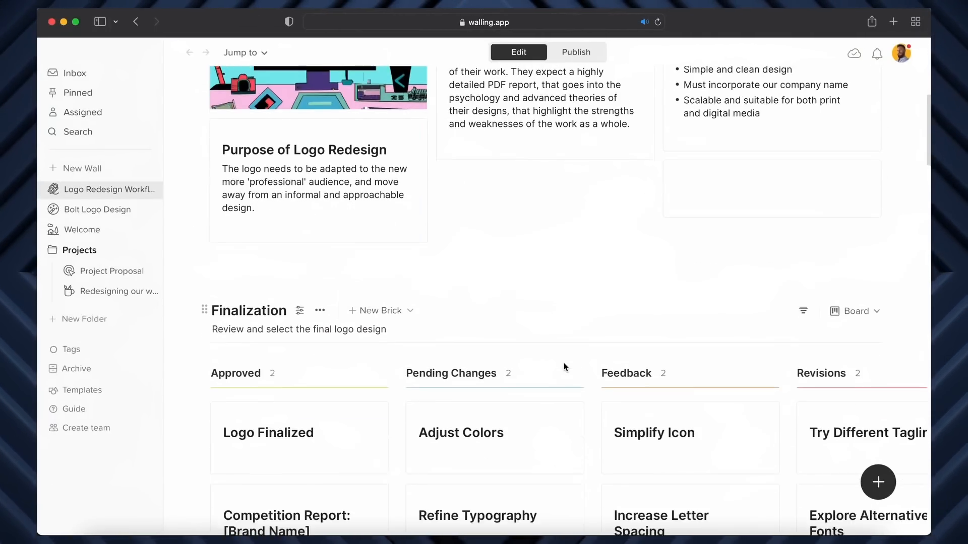
scroll(down, 3)
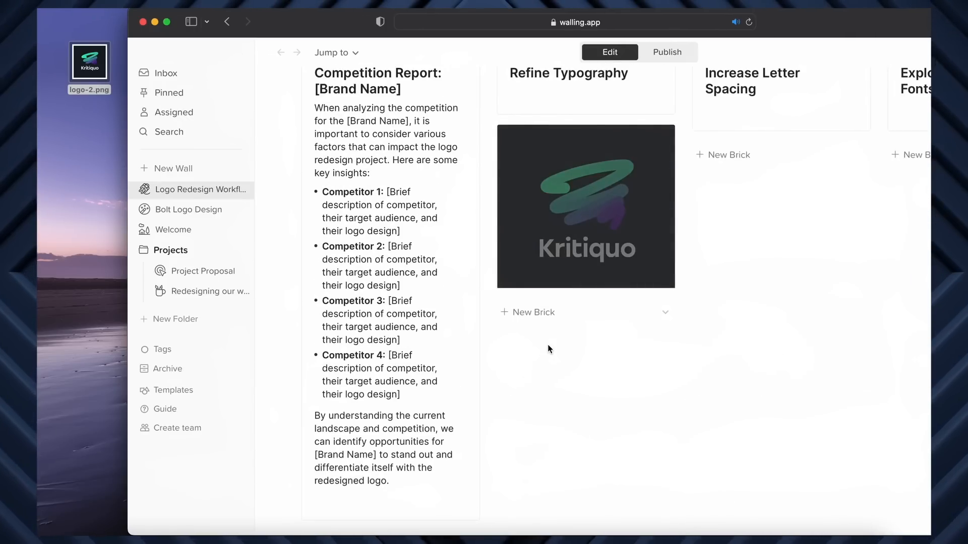
scroll(down, 3)
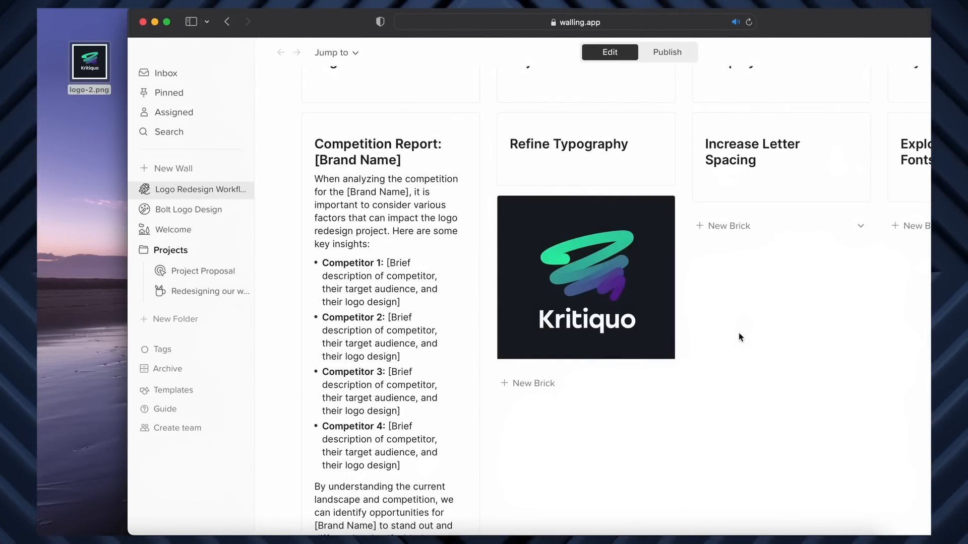
scroll(up, 3)
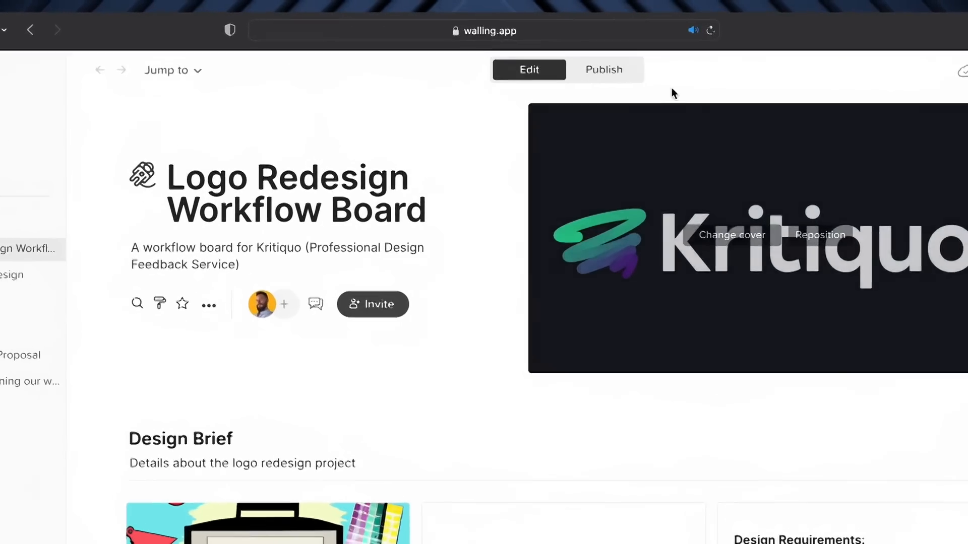
- Switch to the wall's Publish options and review the All Sections list of shared sections
click(602, 70)
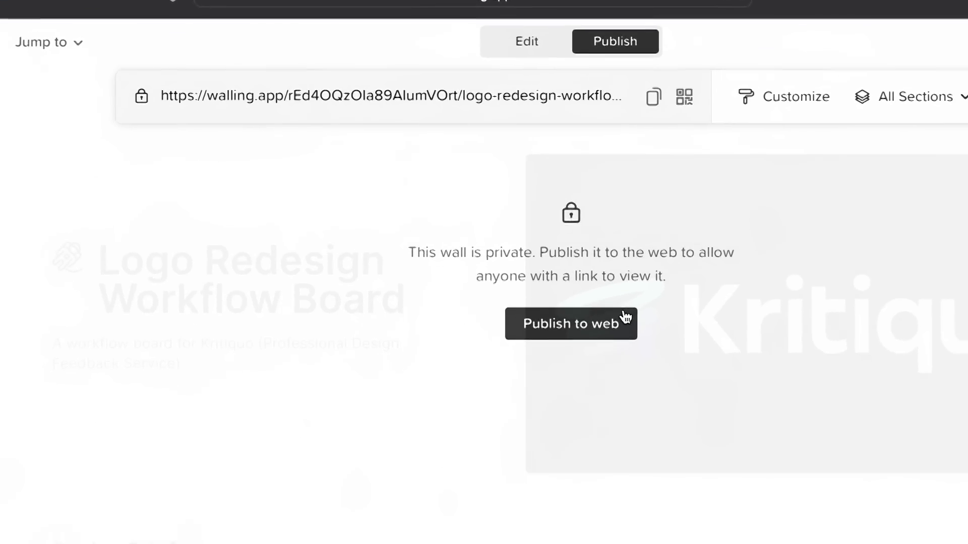
scroll(down, 3)
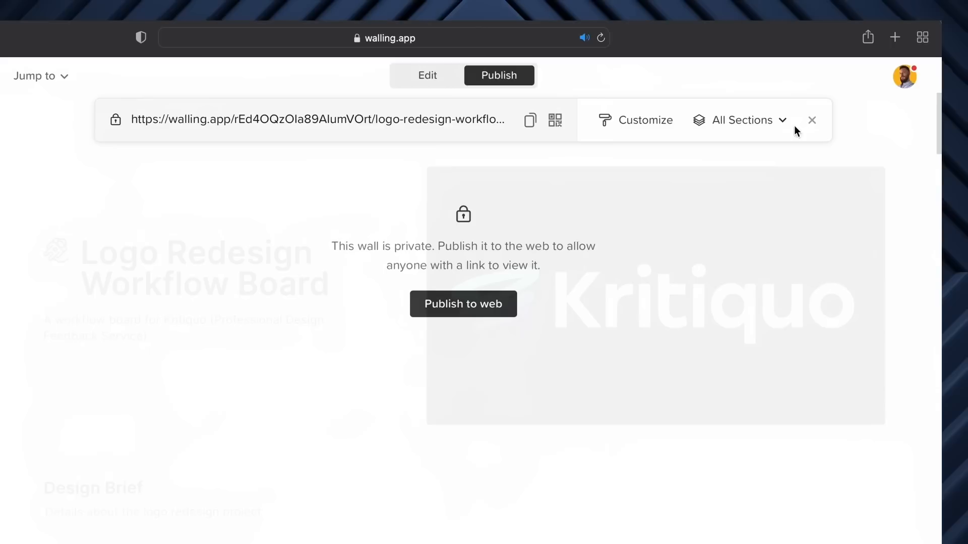
click(739, 120)
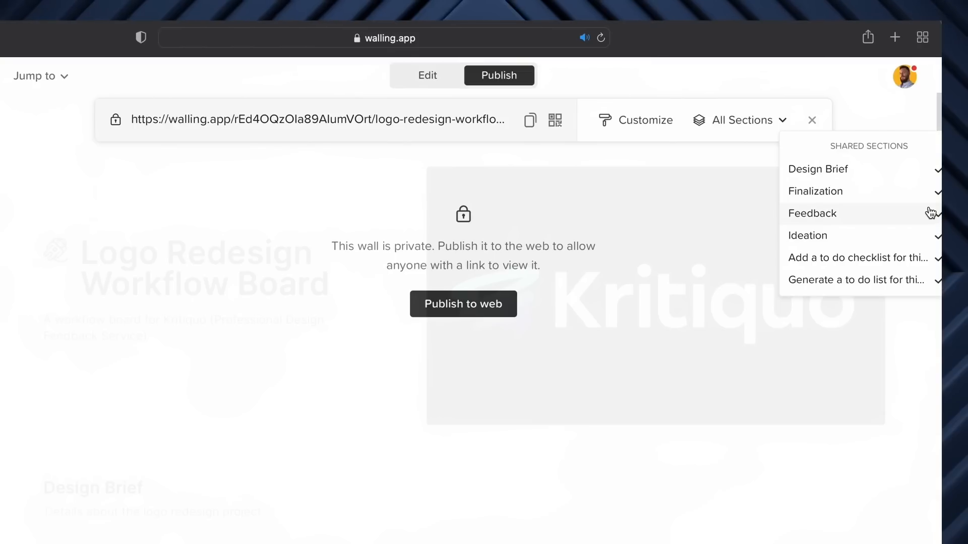
mouse_move(916, 250)
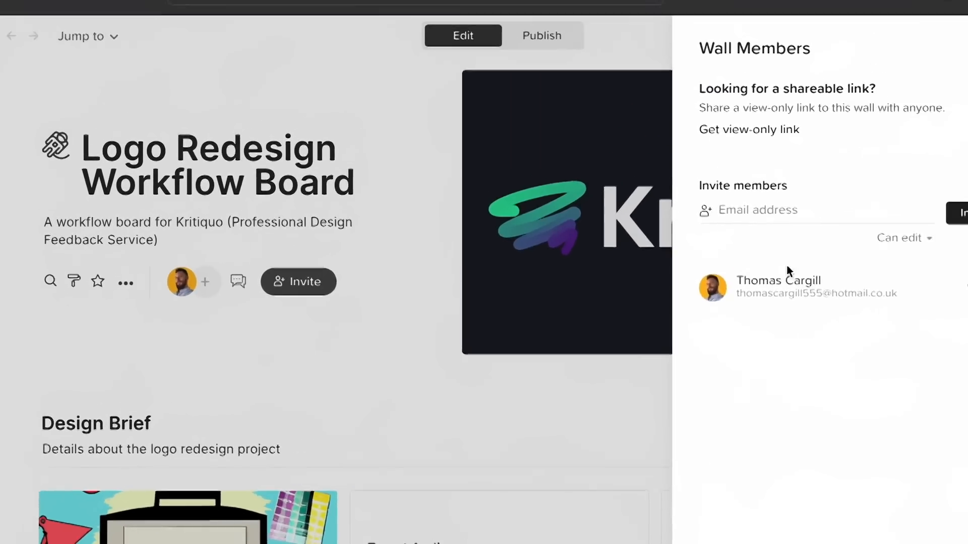
text(to)
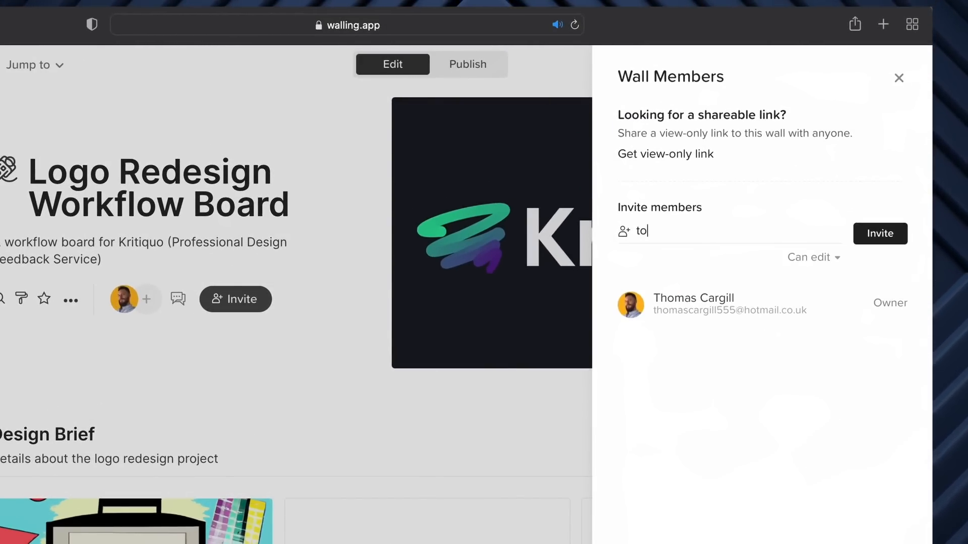
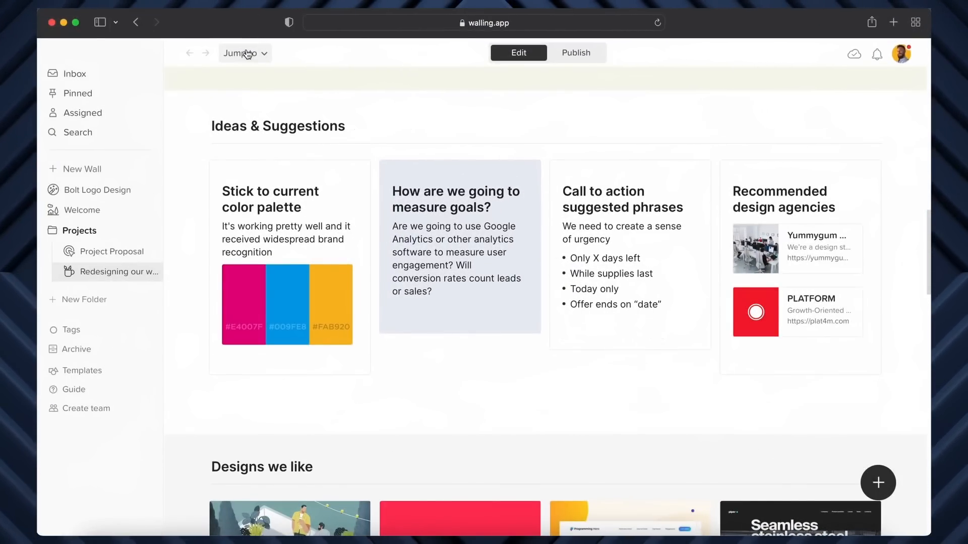
- Collapse the sidebar and scroll down to the Designs we like screenshot grid
click(100, 22)
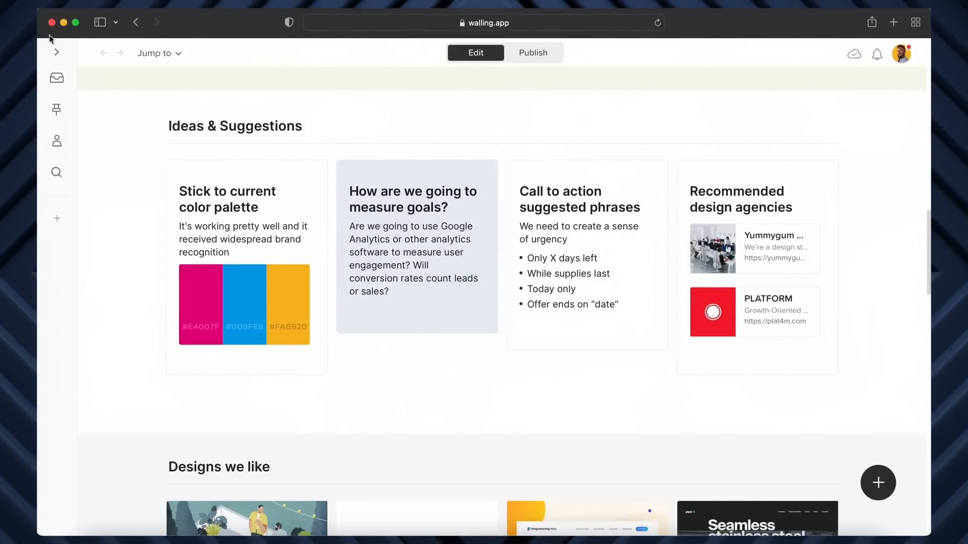
mouse_move(47, 257)
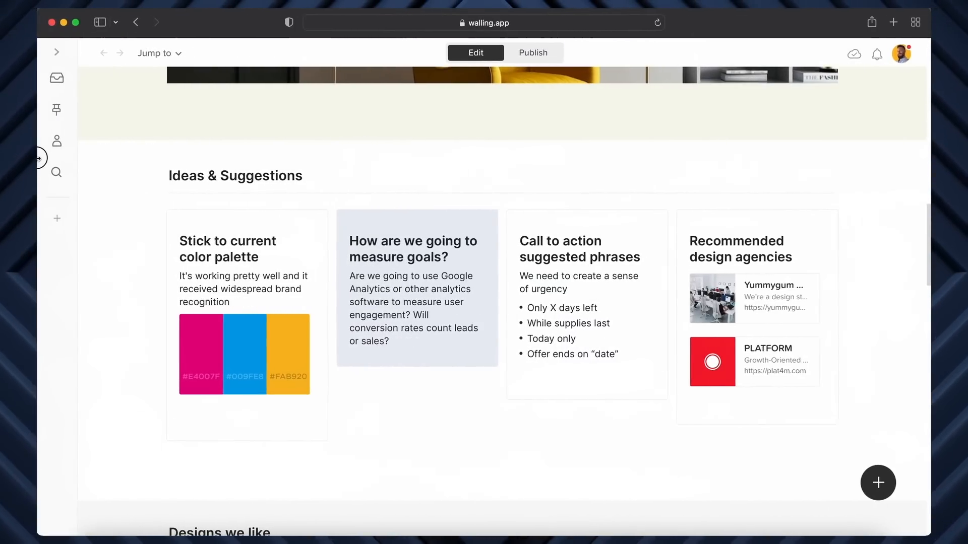
scroll(down, 3)
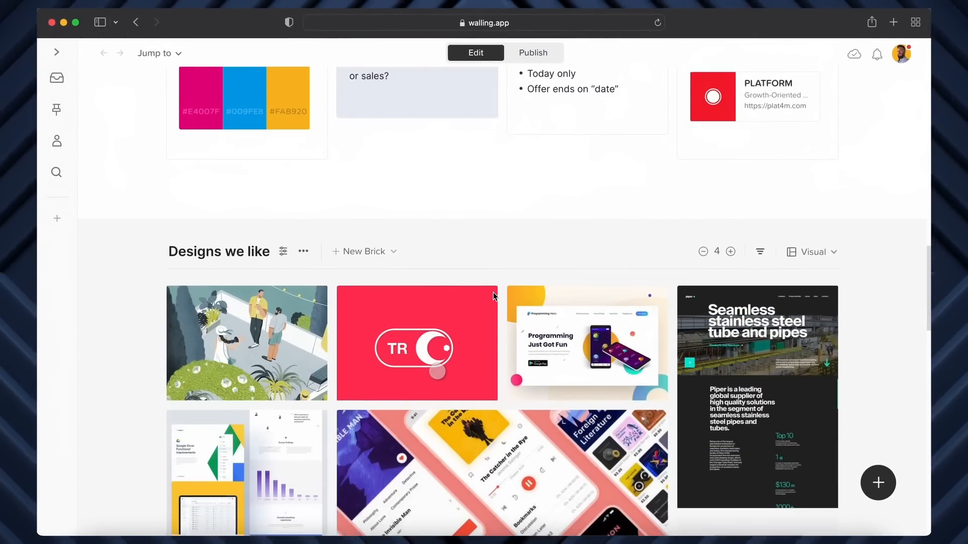